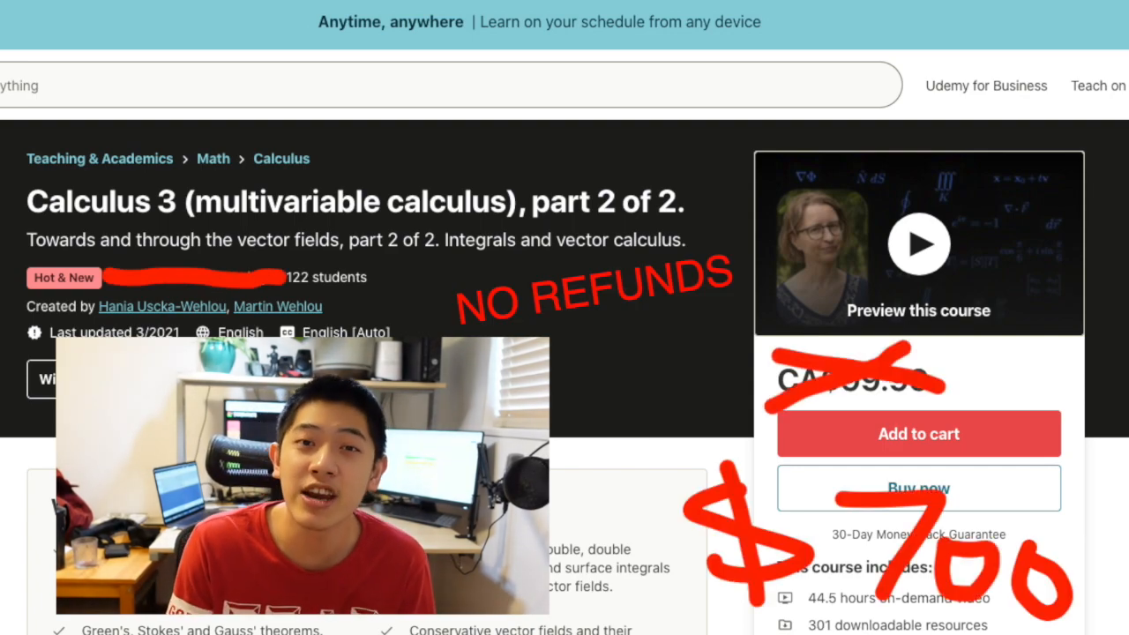
- Switch the Your Grades Summary view to the 2020W session grades
left_click(353, 15)
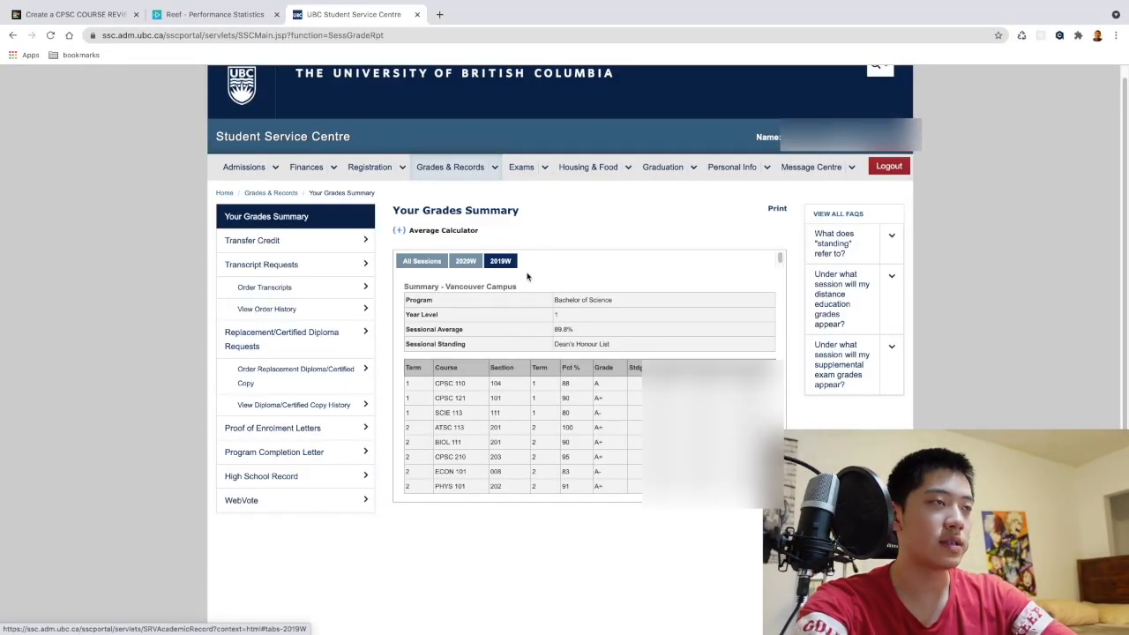
mouse_move(547, 420)
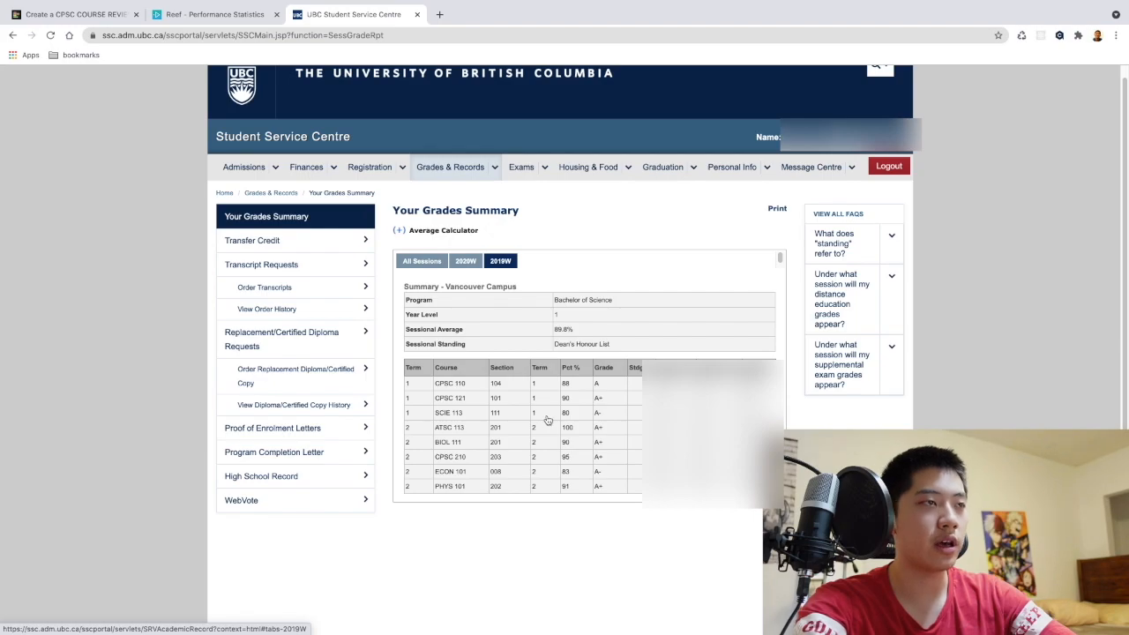
left_click(465, 260)
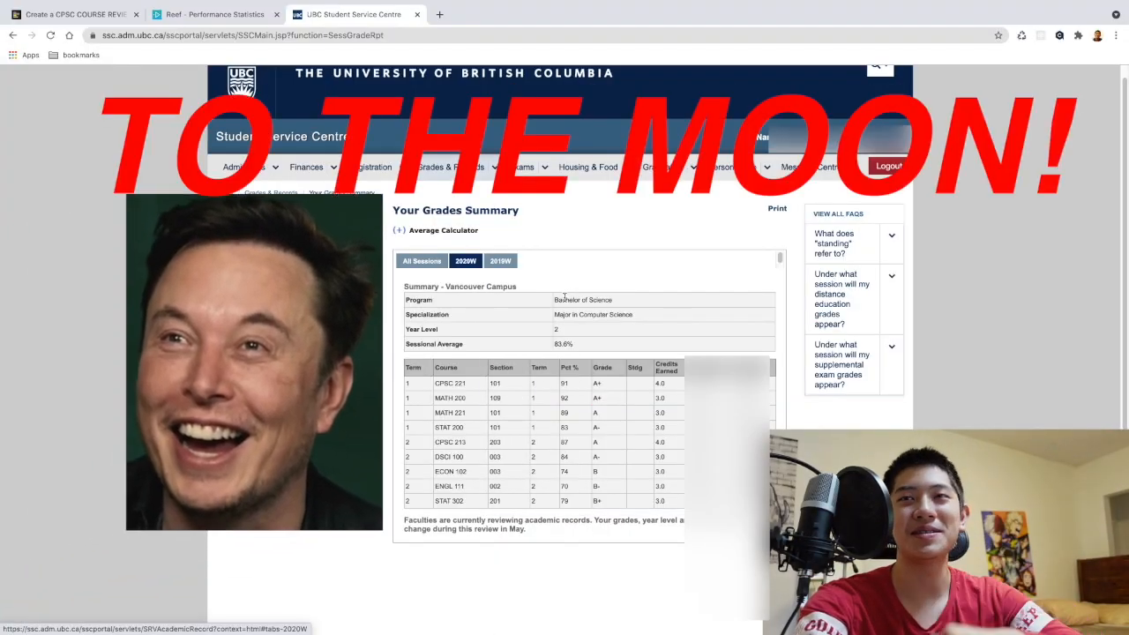
left_click(500, 206)
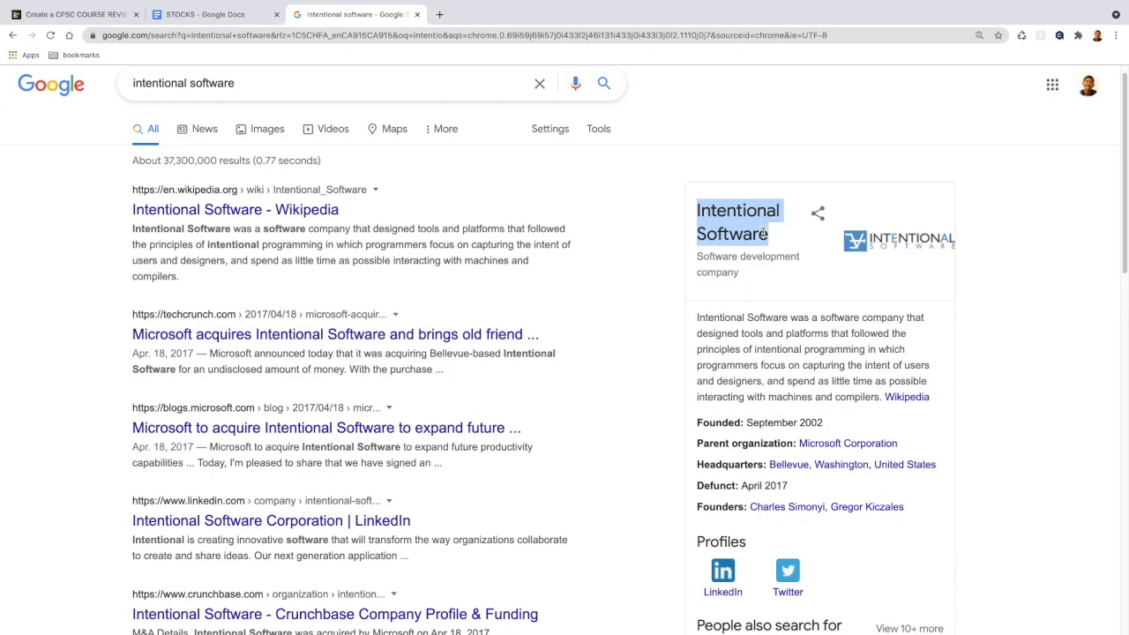
- Search Intentional Software and open Gregor Kiczales's Wikipedia article
left_click(787, 506)
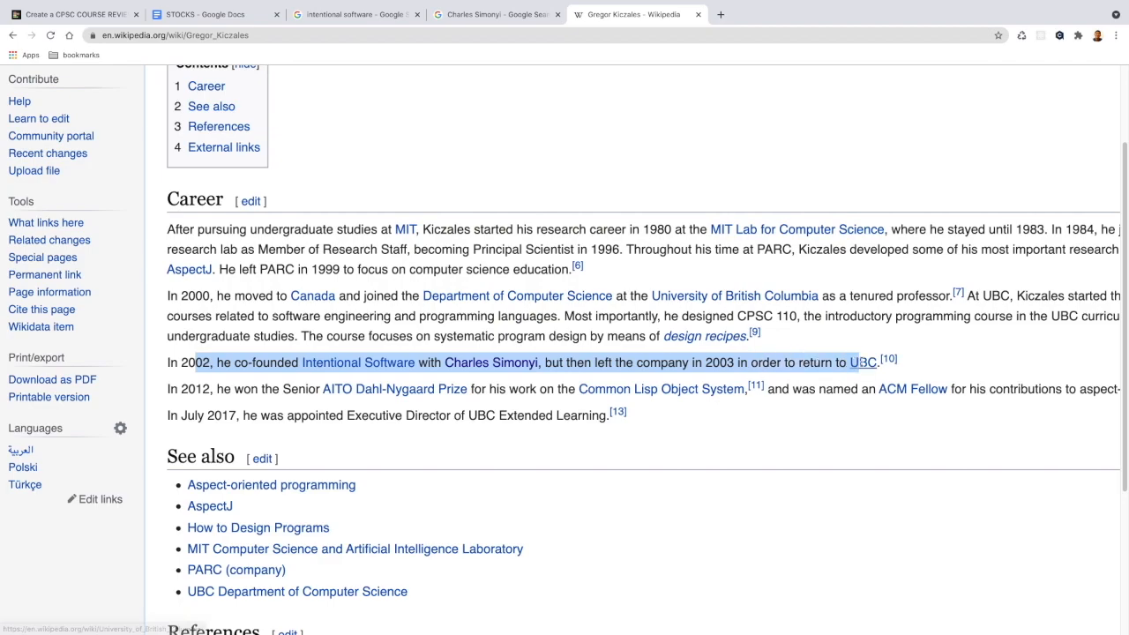
left_click(75, 14)
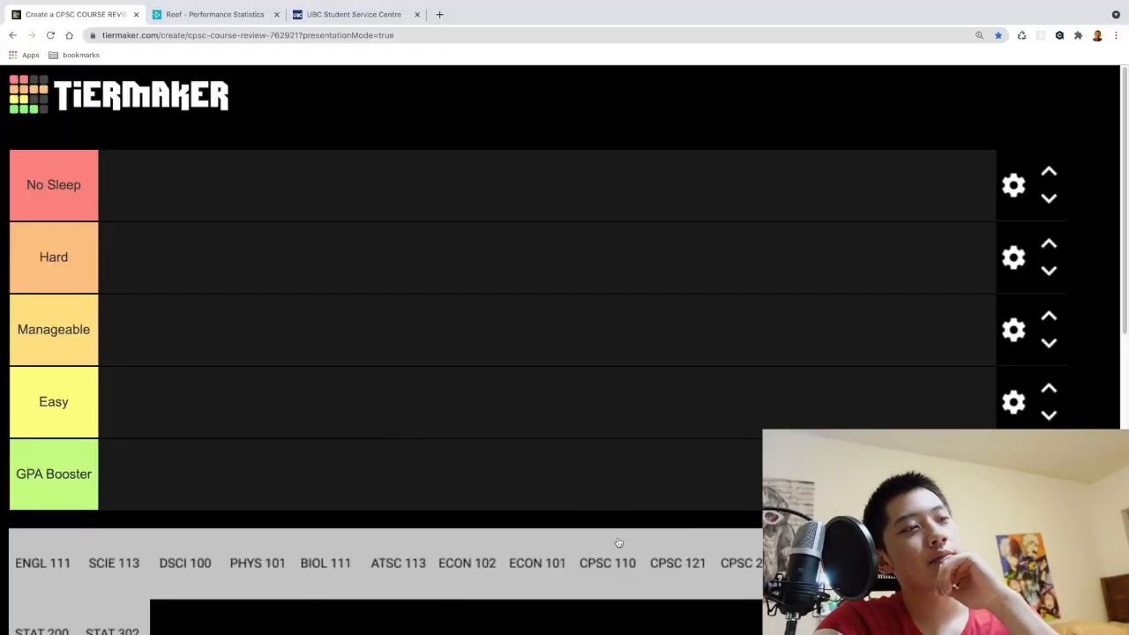
- Place CPSC 110 and then CPSC 121 into the Hard tier
left_click_drag(607, 563, 163, 282)
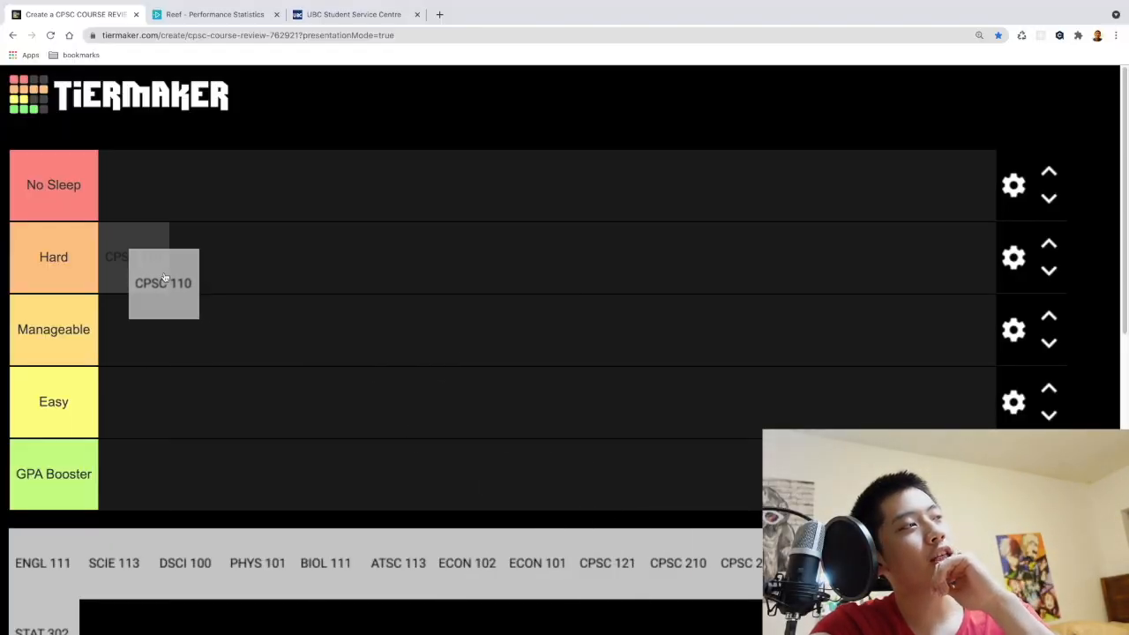
left_click_drag(163, 283, 133, 329)
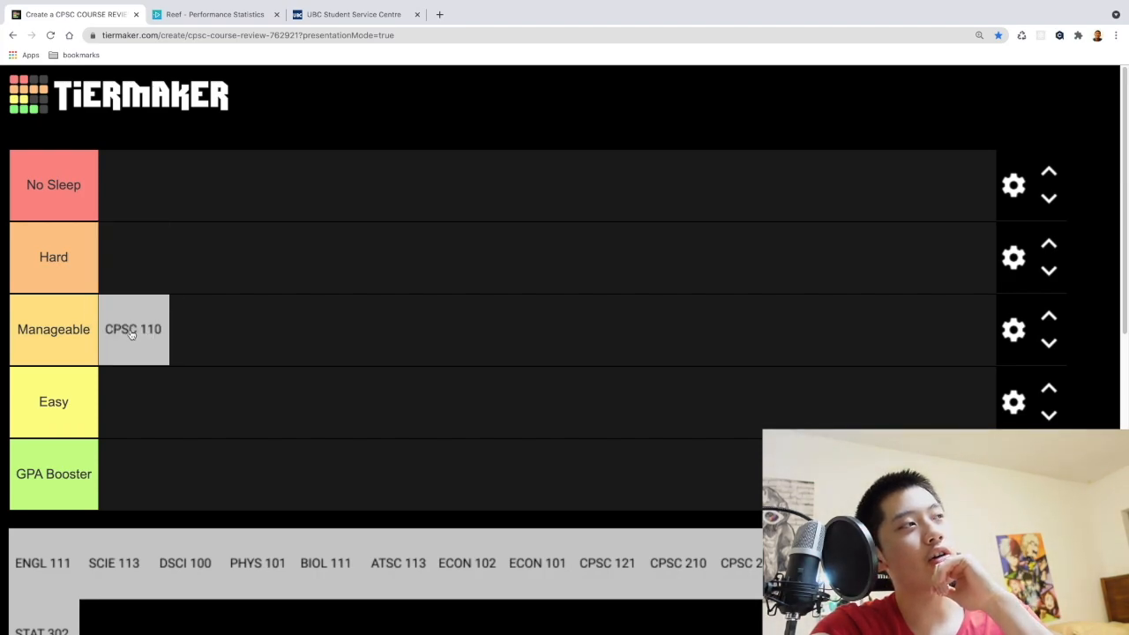
left_click_drag(133, 329, 133, 257)
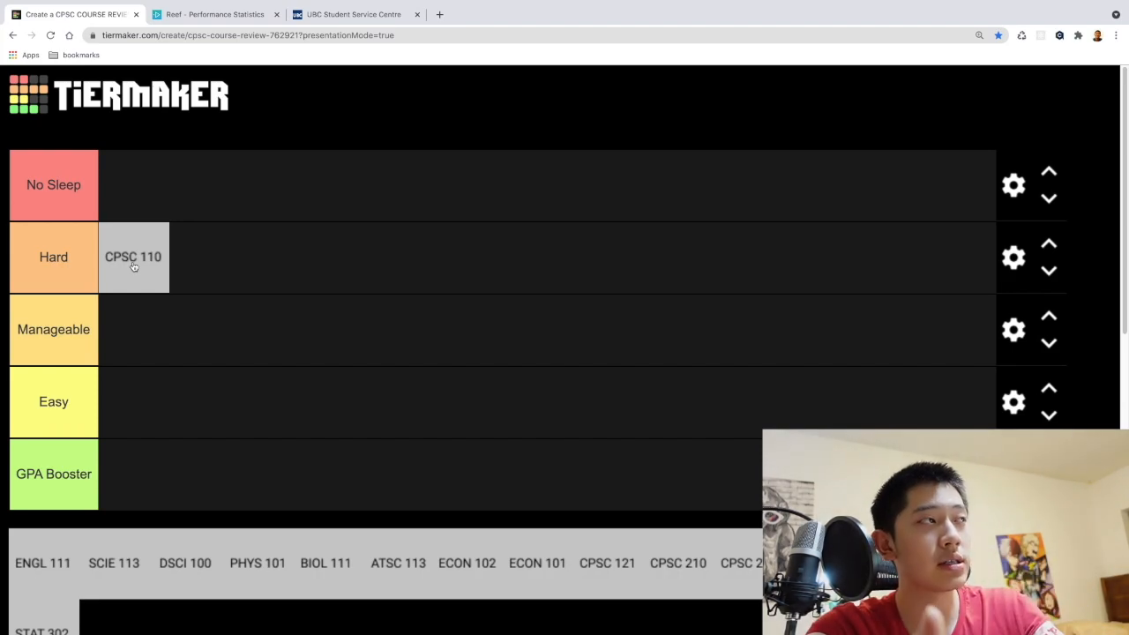
left_click(352, 14)
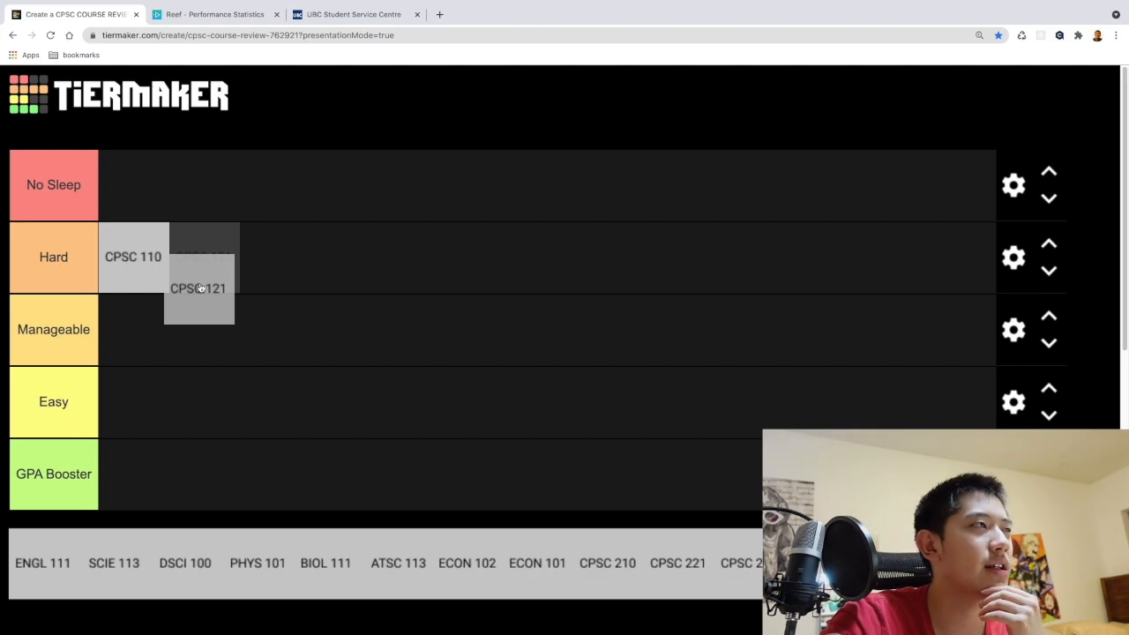
left_click_drag(198, 289, 250, 255)
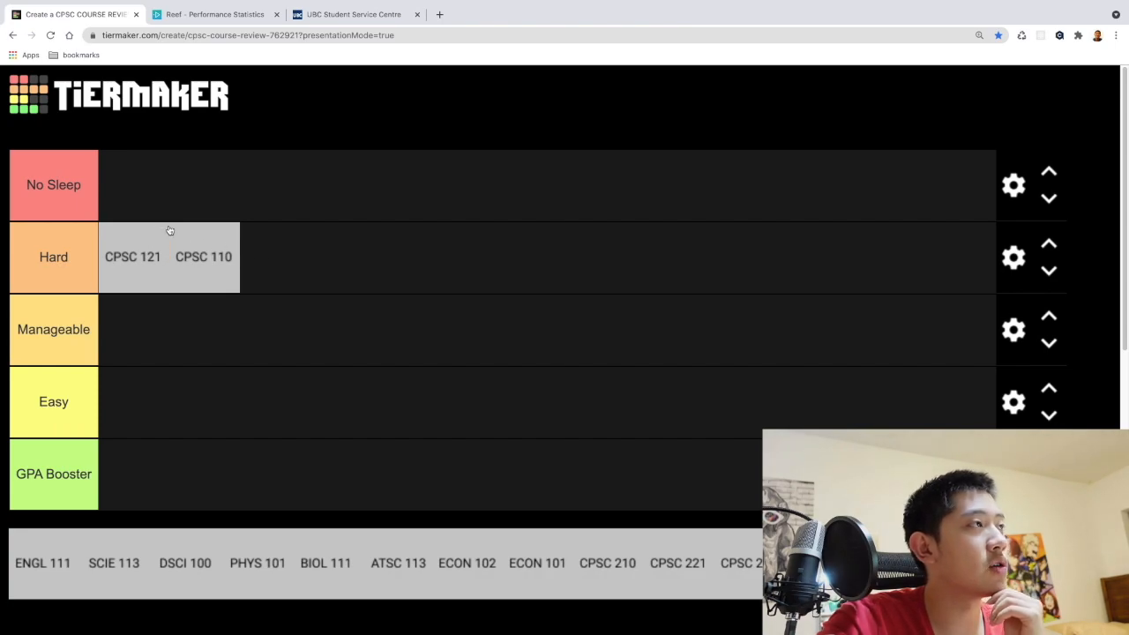
mouse_move(114, 265)
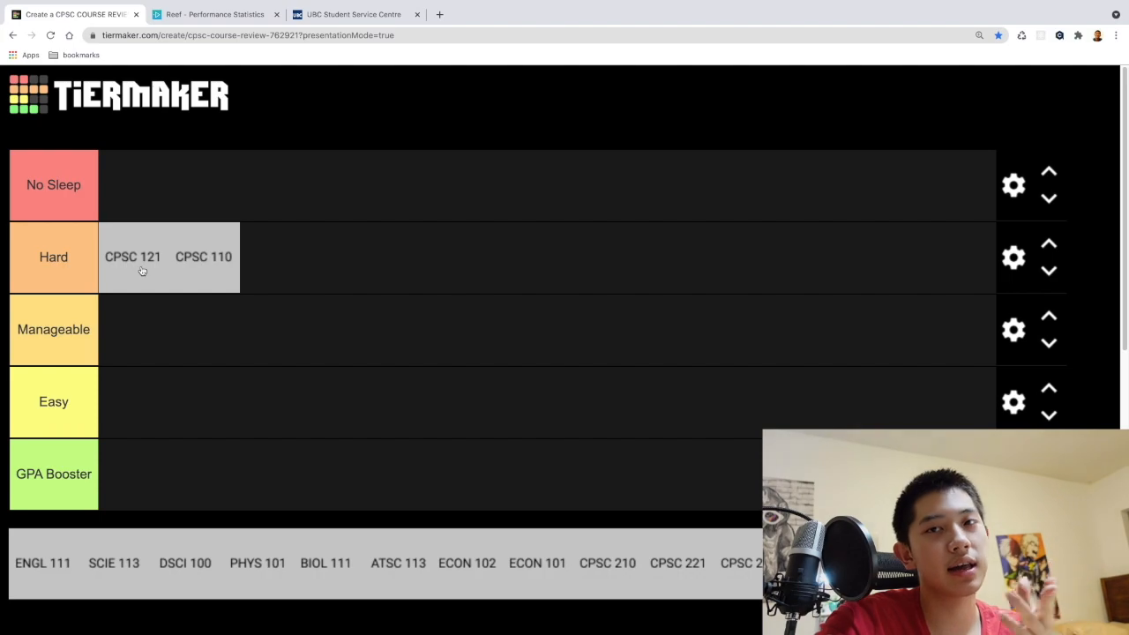
- Review the CPSC 210 result in the 2019W grades summary
left_click(353, 14)
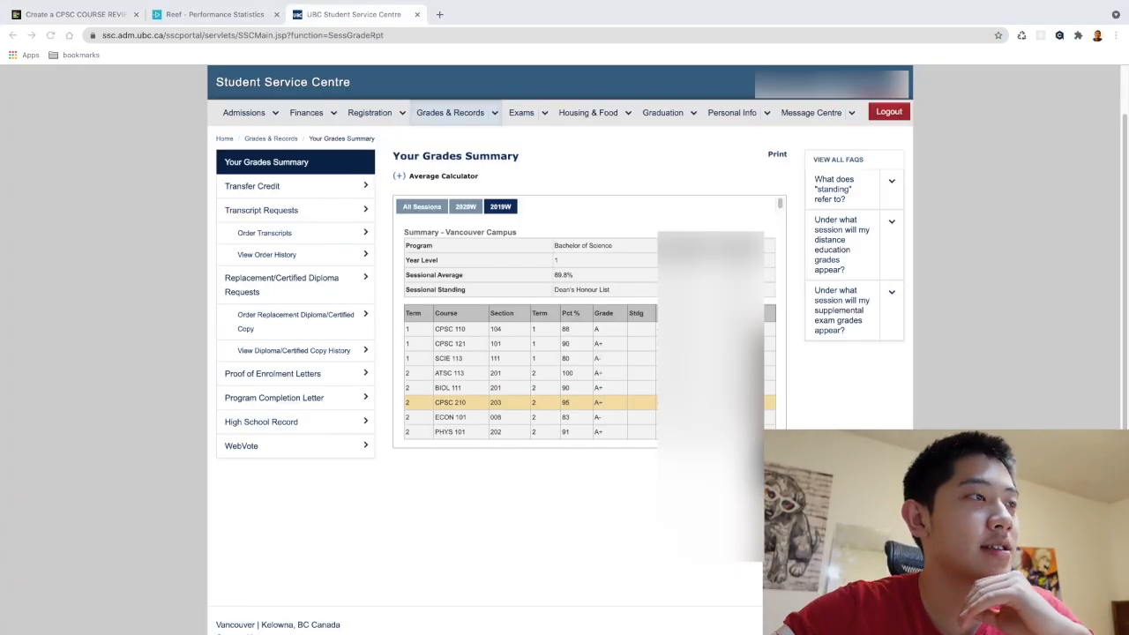
mouse_move(518, 434)
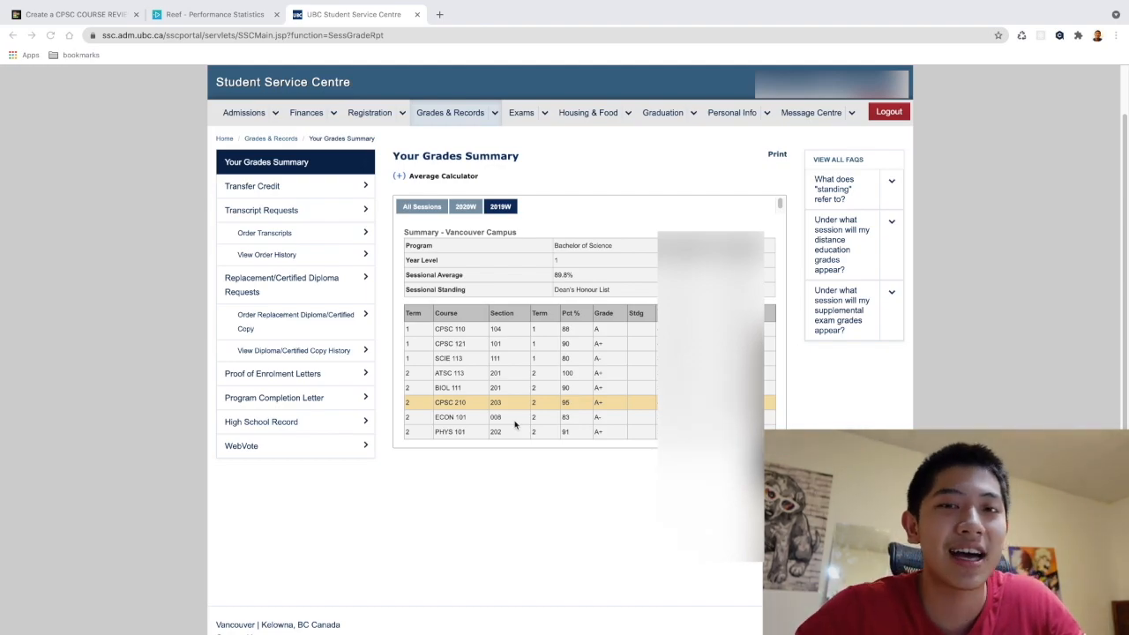
left_click(75, 14)
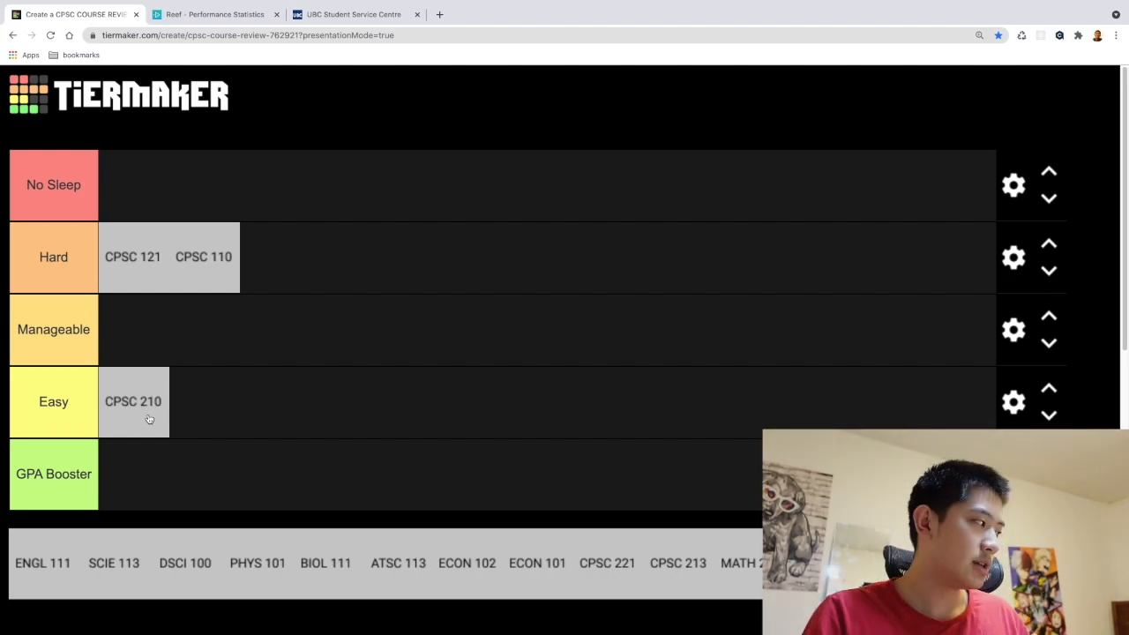
- Return to the grades summary and show the 2020W session's course grades
left_click(353, 14)
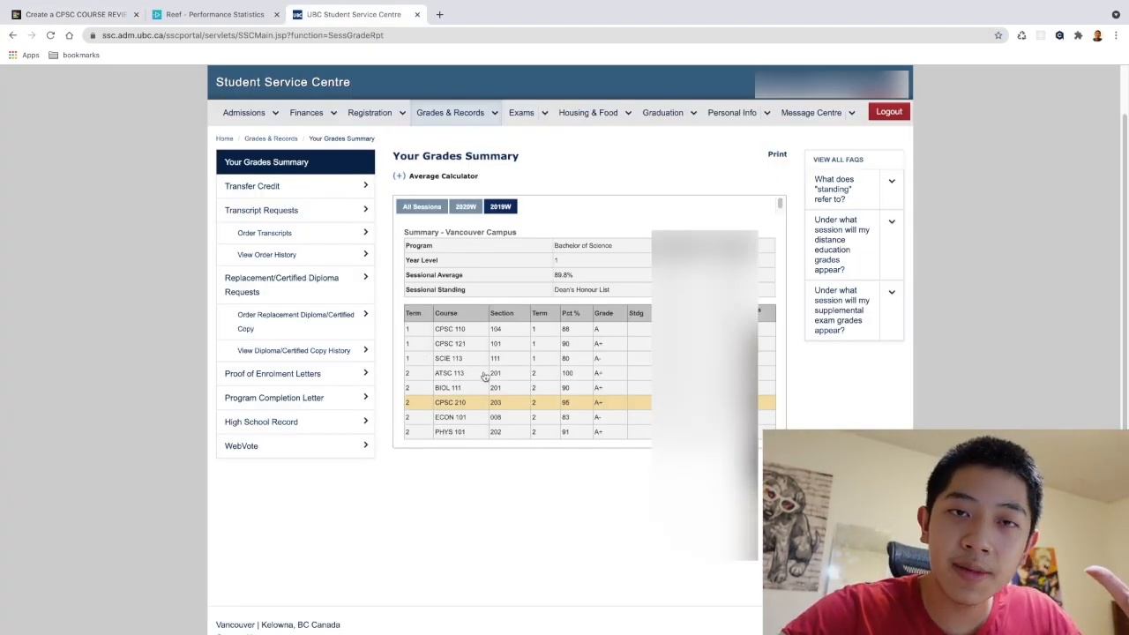
left_click(466, 206)
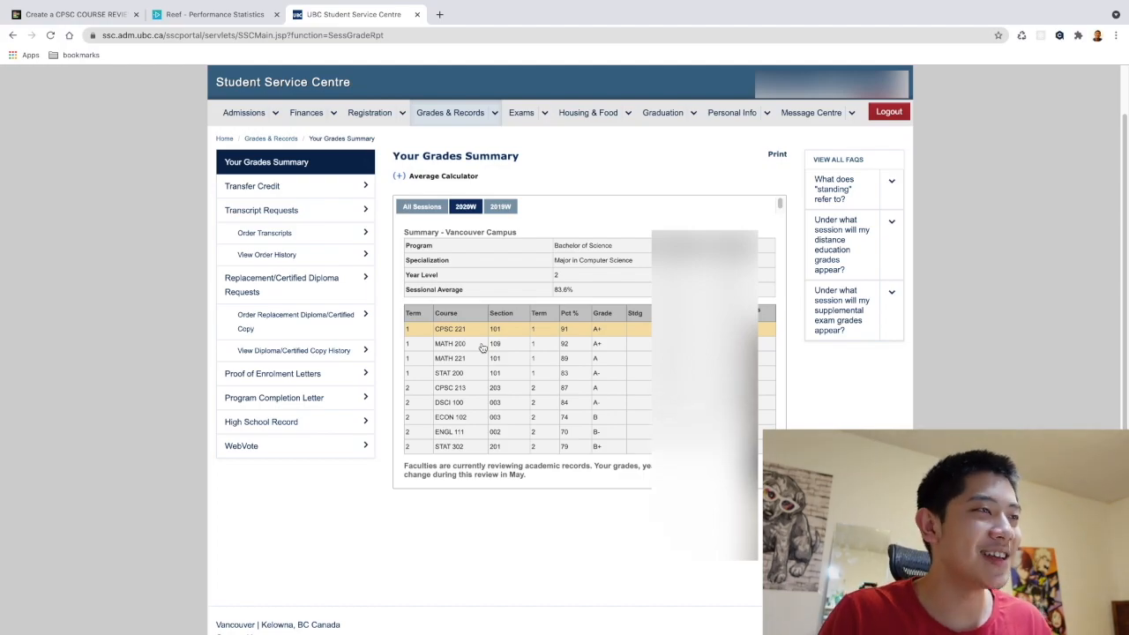
left_click(75, 14)
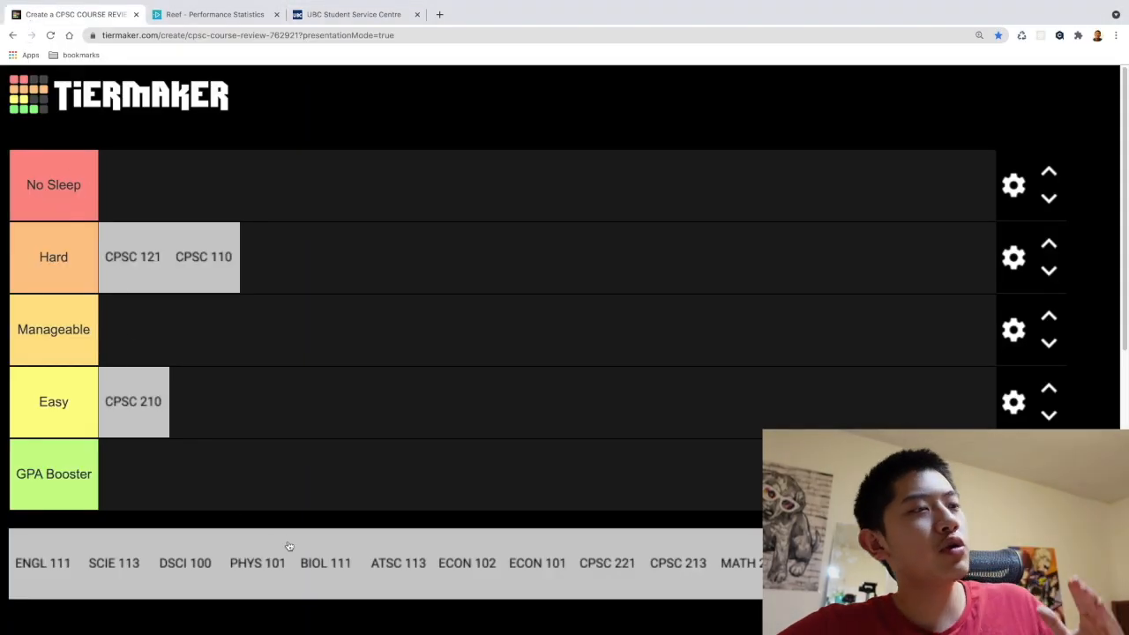
mouse_move(294, 542)
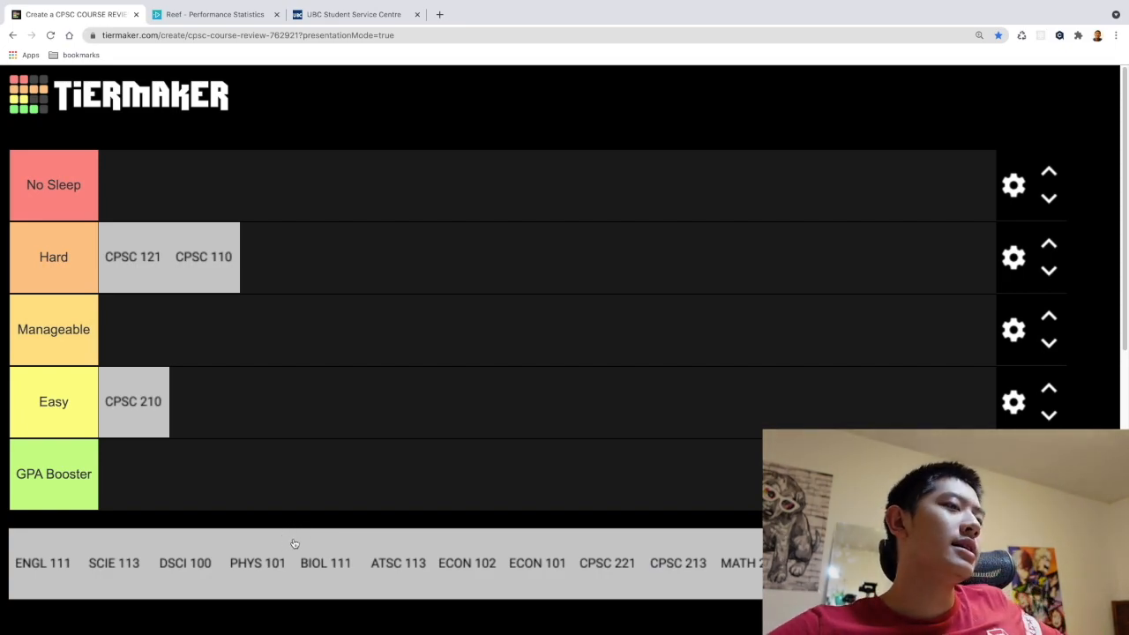
- Place CPSC 221 in the Manageable tier, then return to the grades summary
left_click_drag(607, 562, 207, 329)
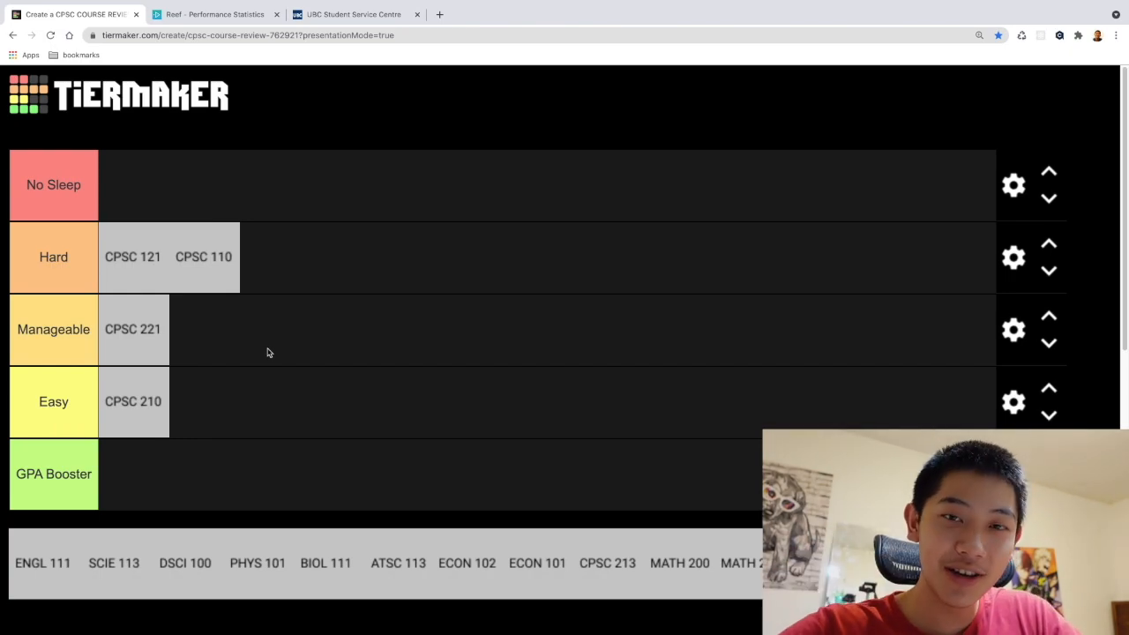
left_click(352, 14)
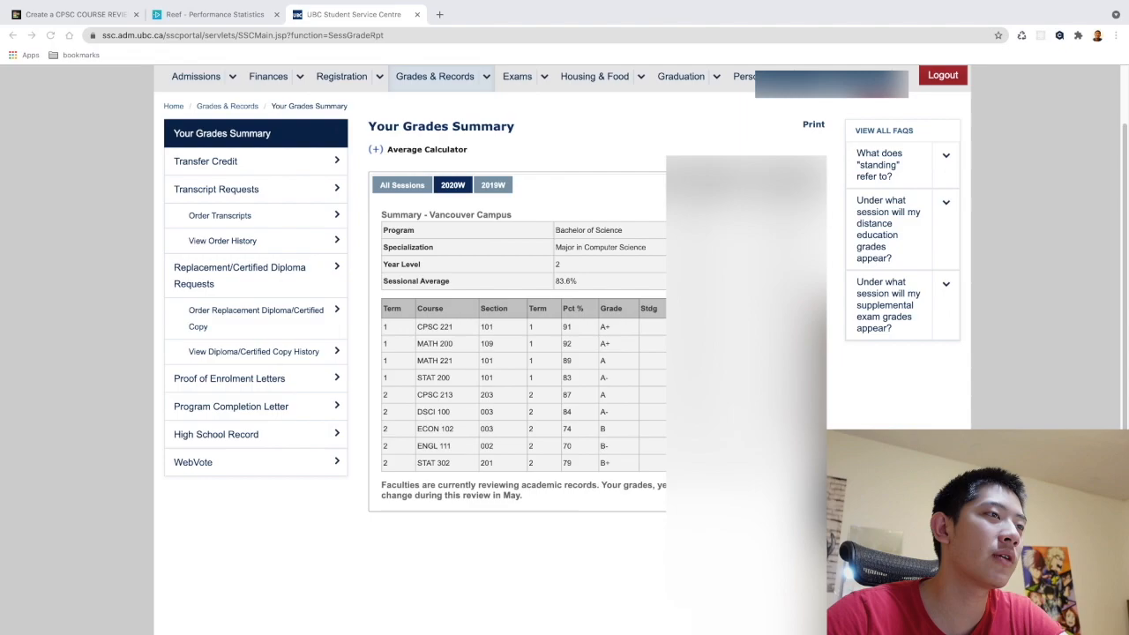
mouse_move(454, 394)
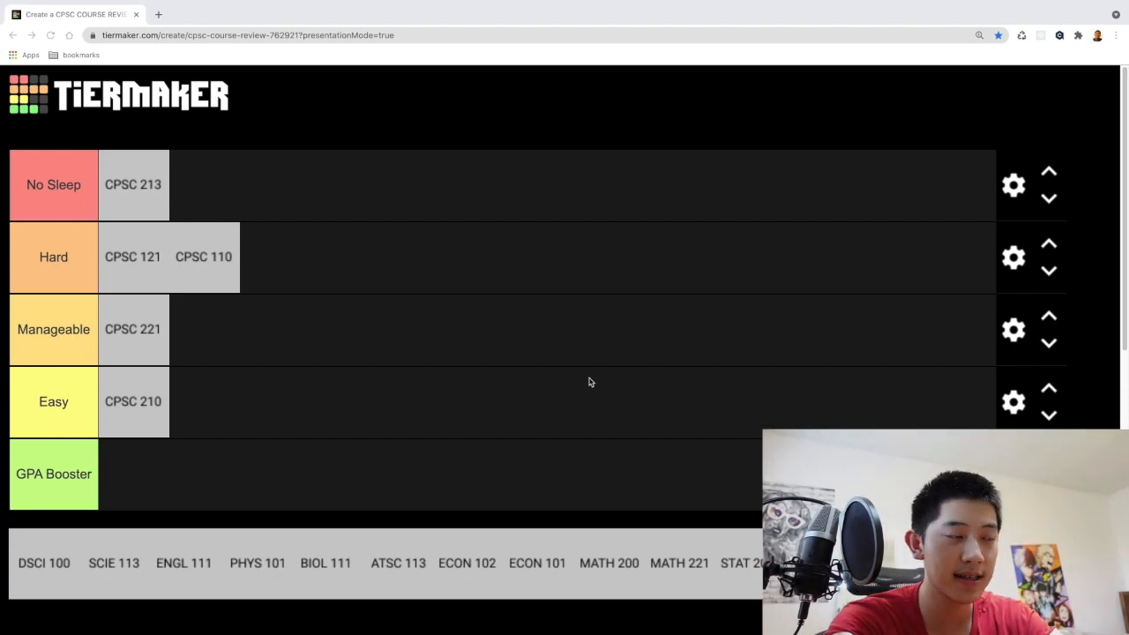
mouse_move(605, 342)
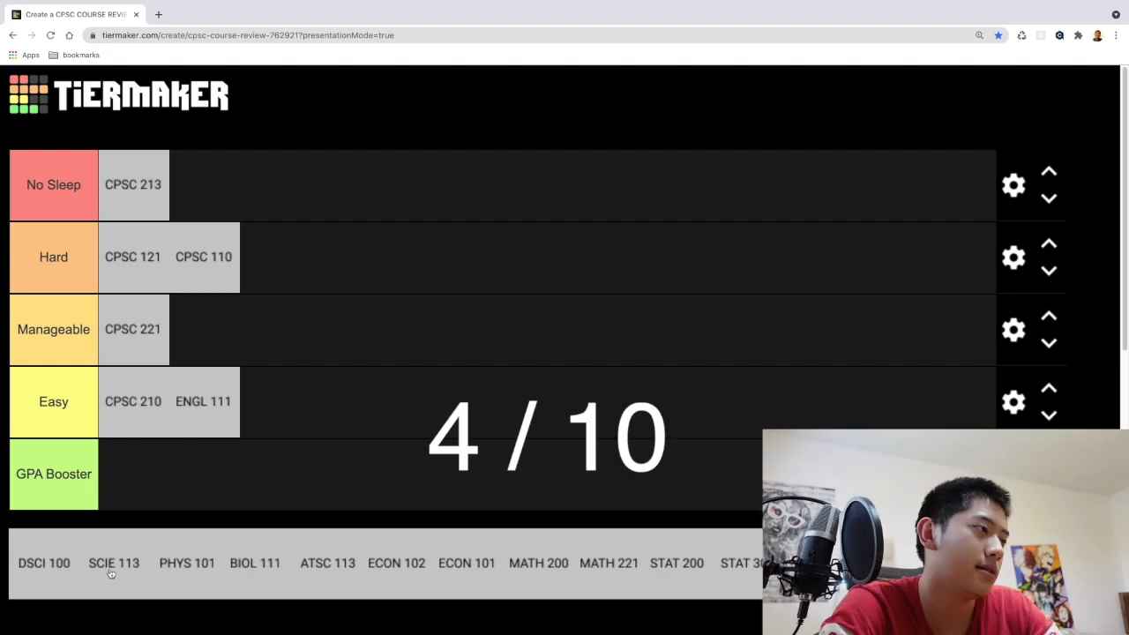
- Place SCIE 113 in the Easy tier alongside CPSC 210 and ENGL 111
left_click_drag(113, 563, 274, 401)
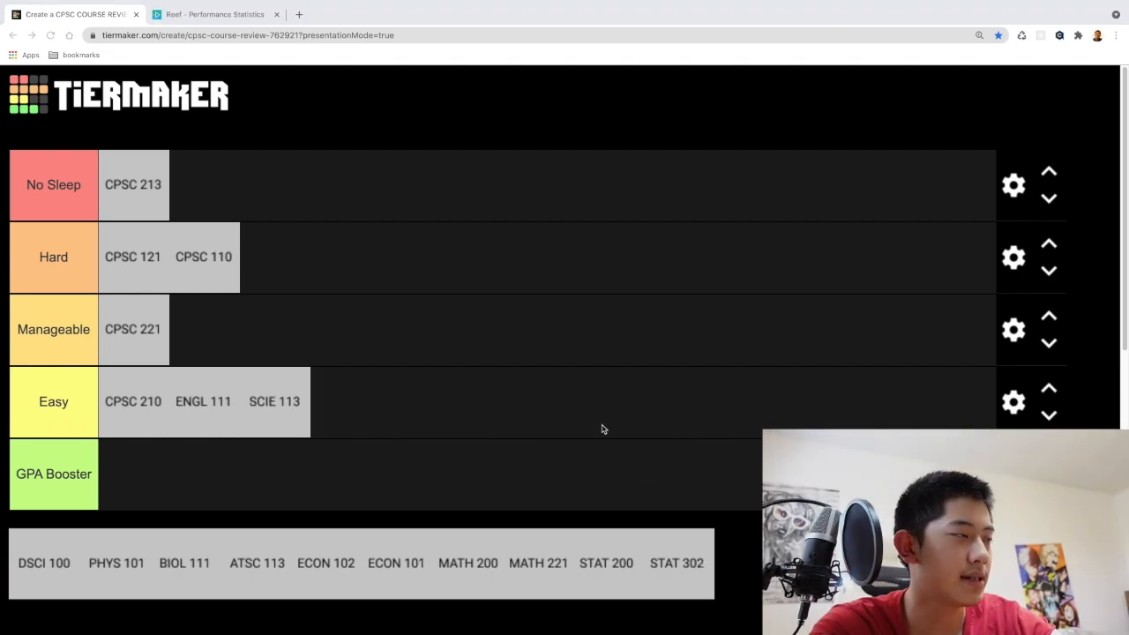
mouse_move(520, 502)
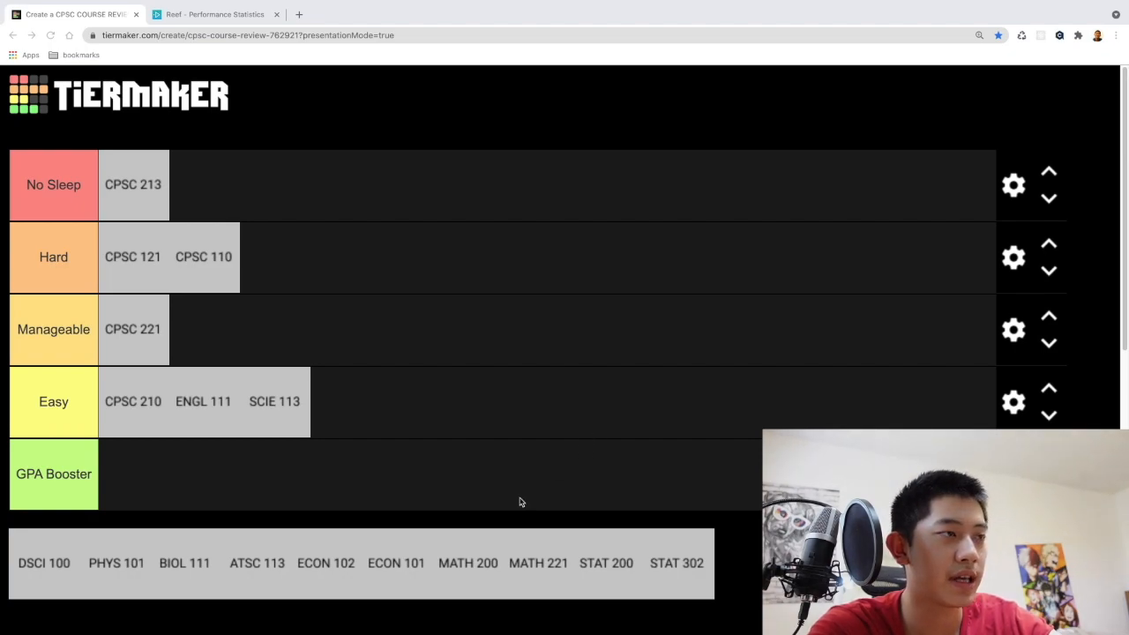
mouse_move(331, 569)
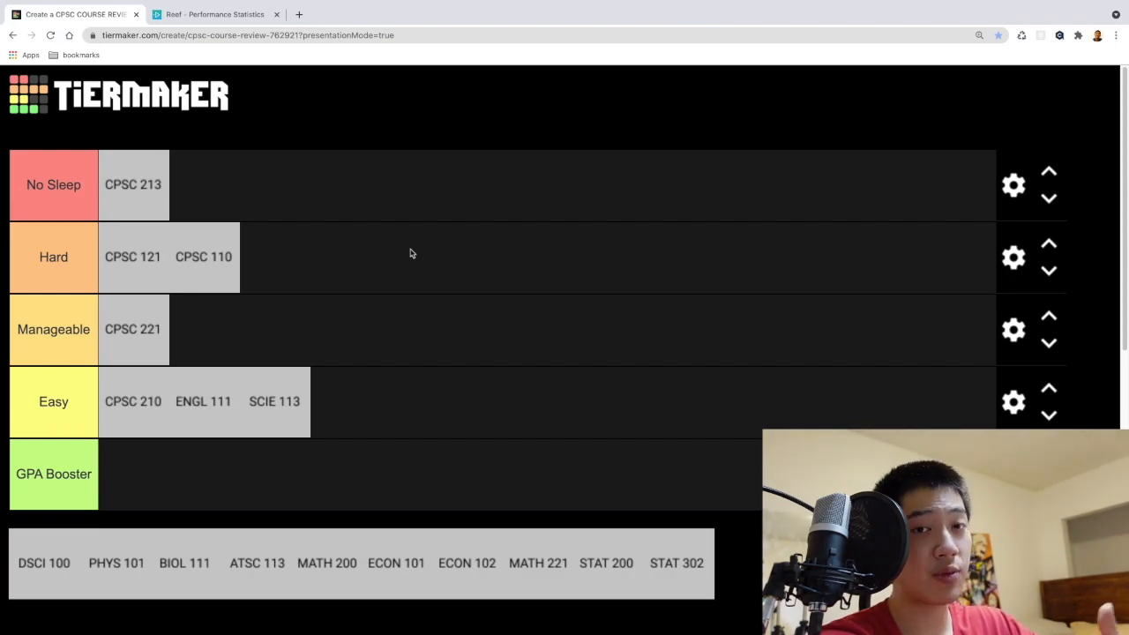
mouse_move(408, 537)
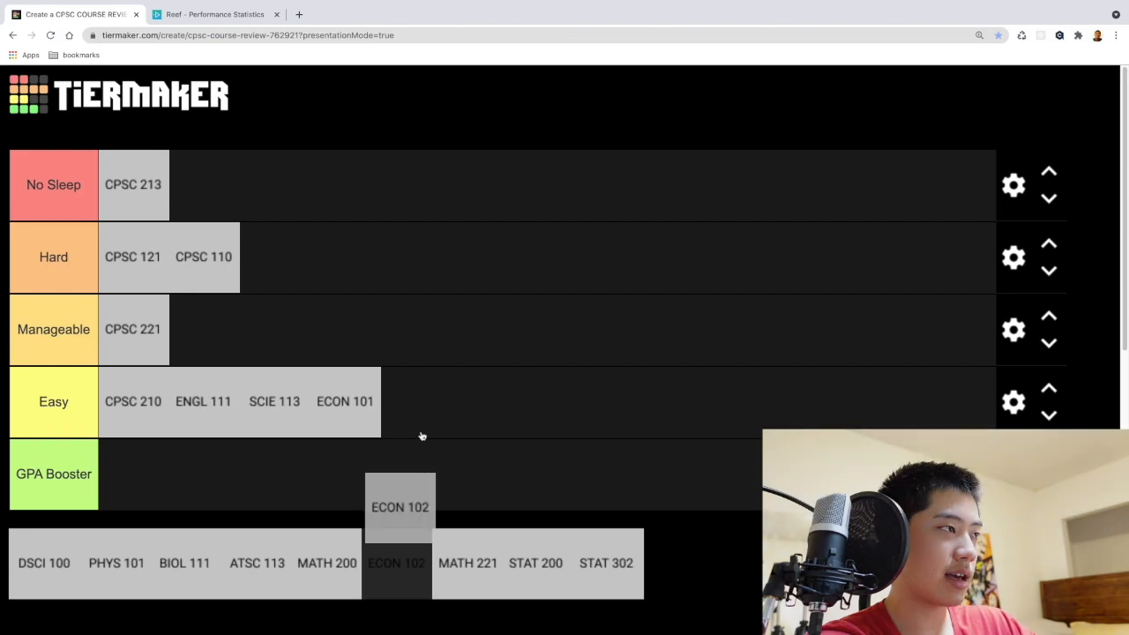
- Place ECON 102 in the yellow Easy tier
left_click_drag(399, 506, 415, 401)
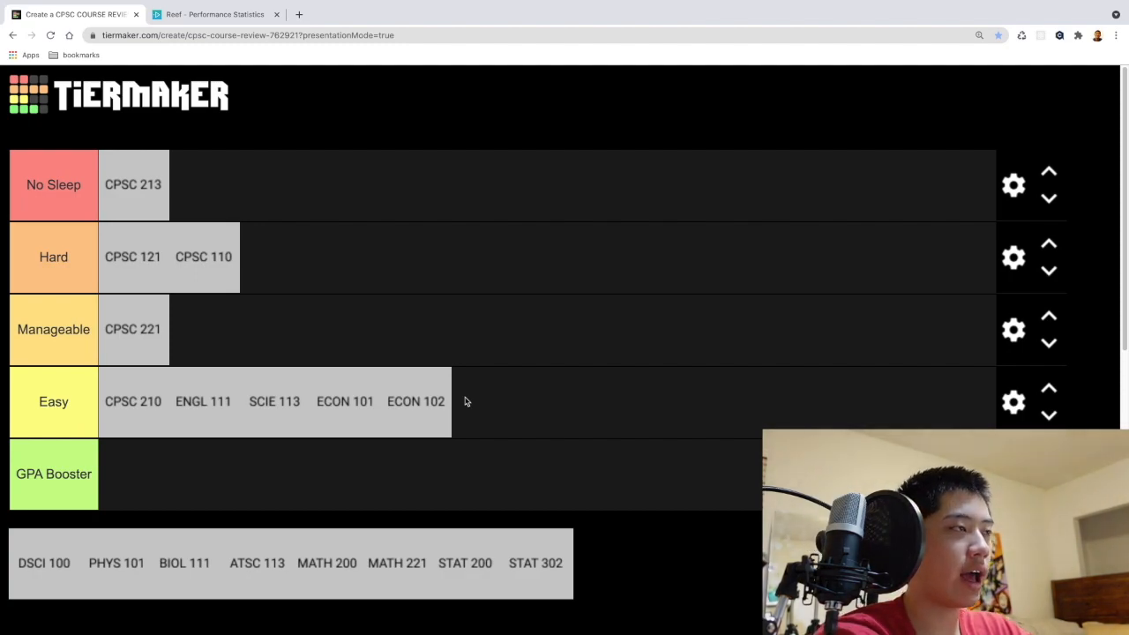
mouse_move(463, 398)
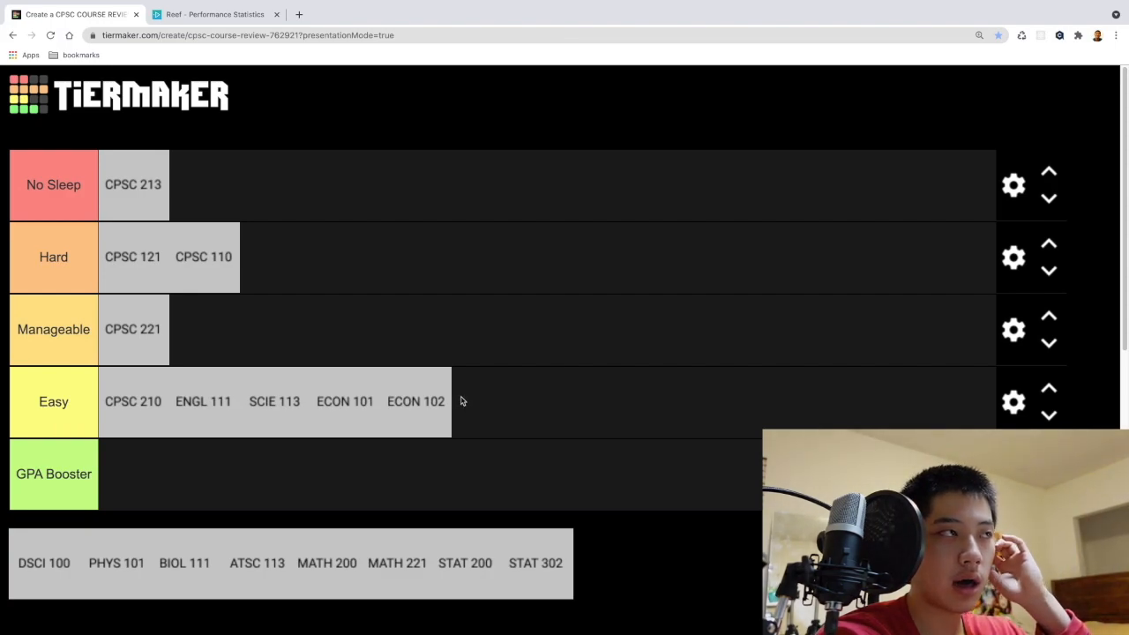
mouse_move(428, 407)
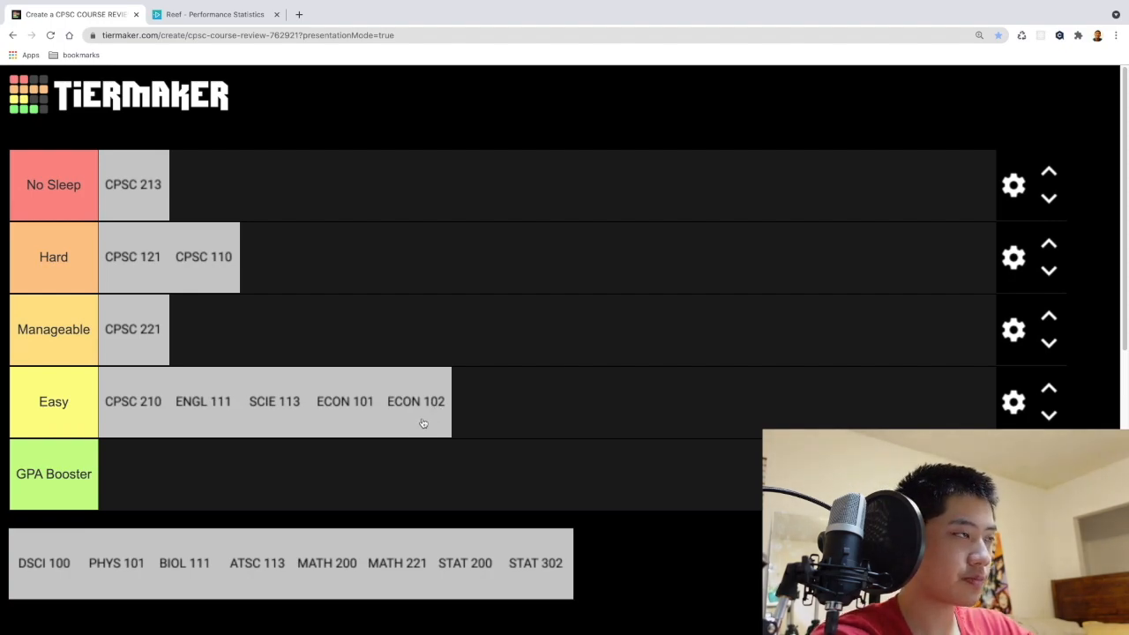
mouse_move(418, 420)
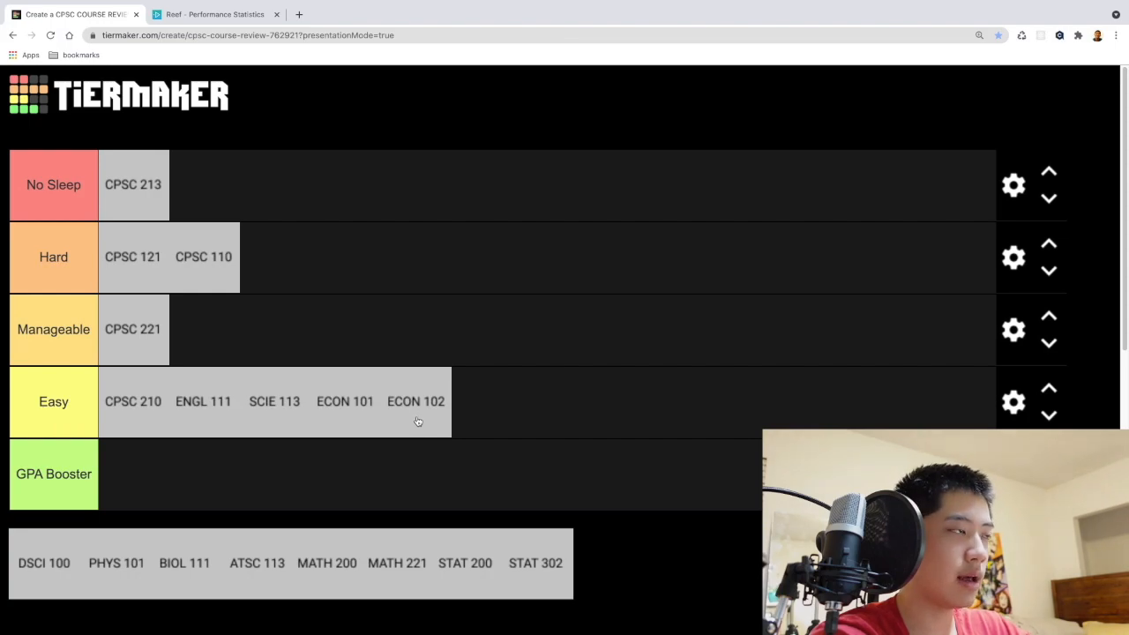
mouse_move(335, 544)
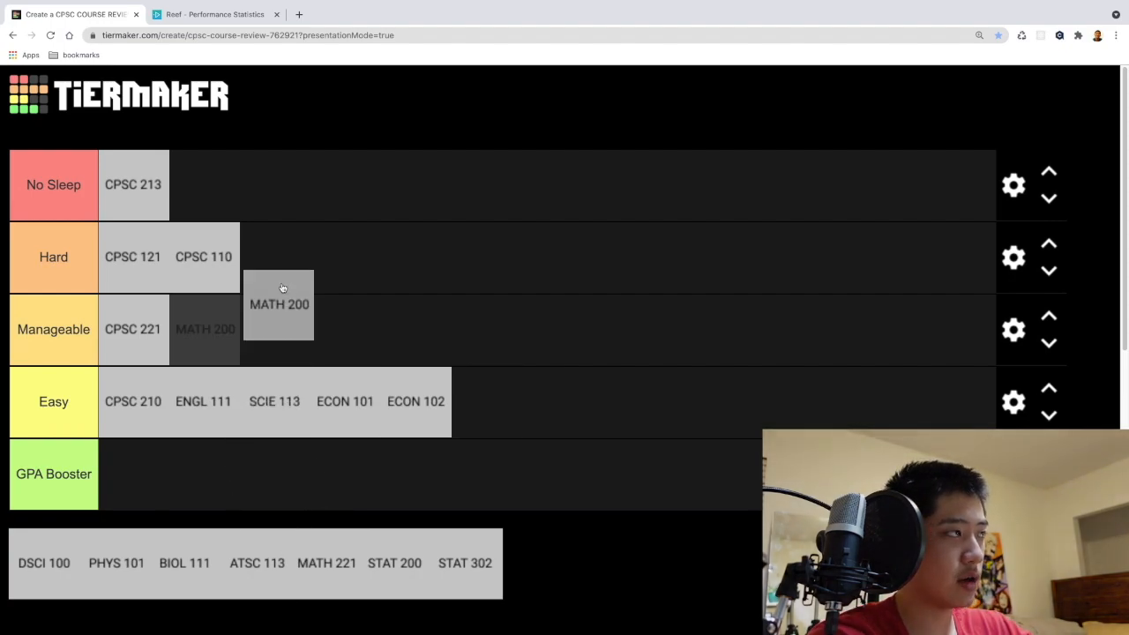
- Drag MATH 200 into the red No Sleep row beside CPSC 213
left_click_drag(280, 304, 205, 185)
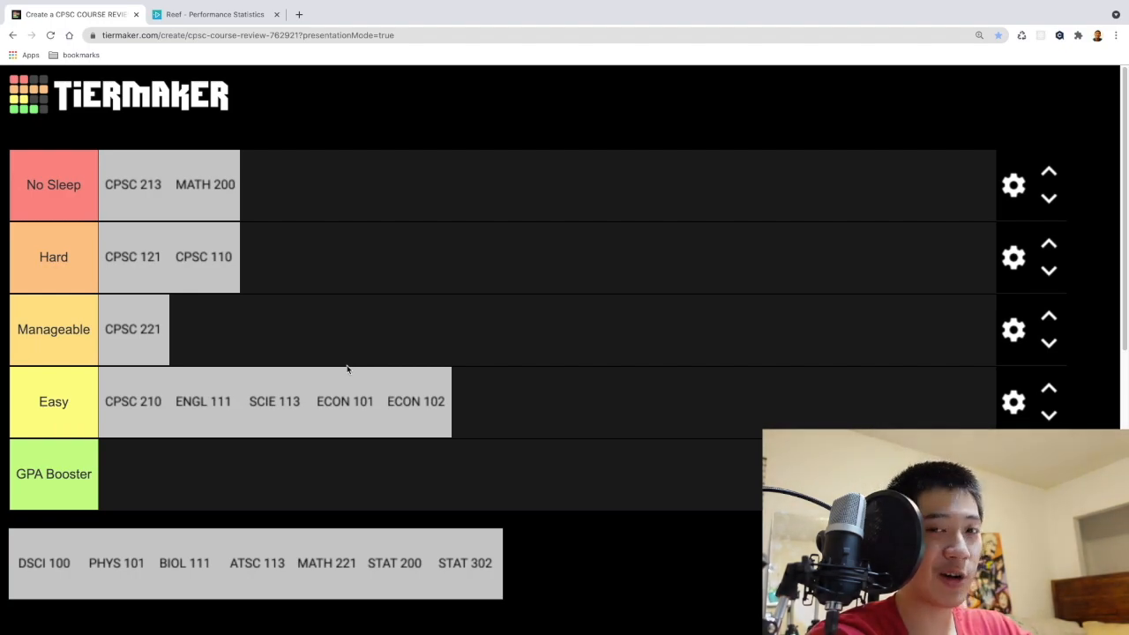
mouse_move(365, 351)
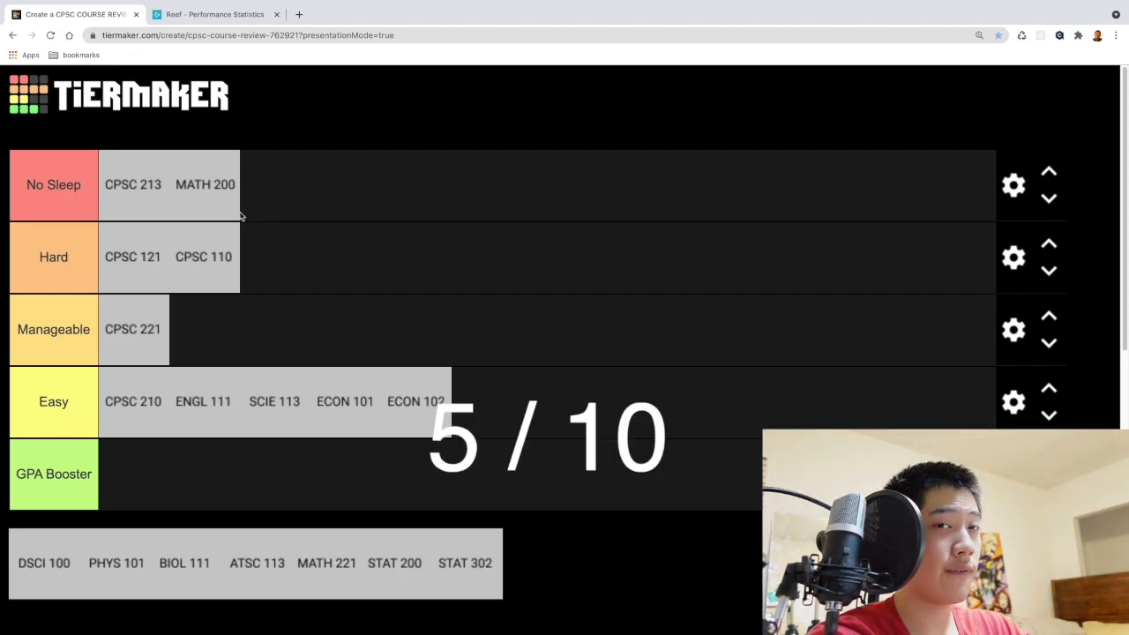
mouse_move(327, 415)
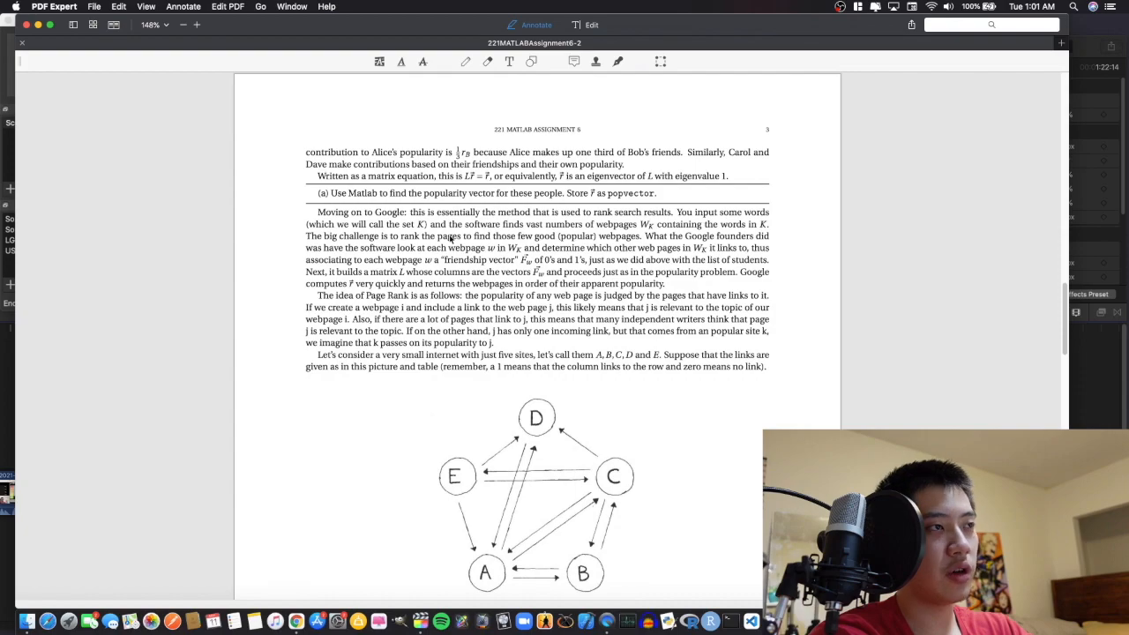
- Scroll the MATH 221 assignment PDF down to Figures 2 and 3
scroll("down", 3)
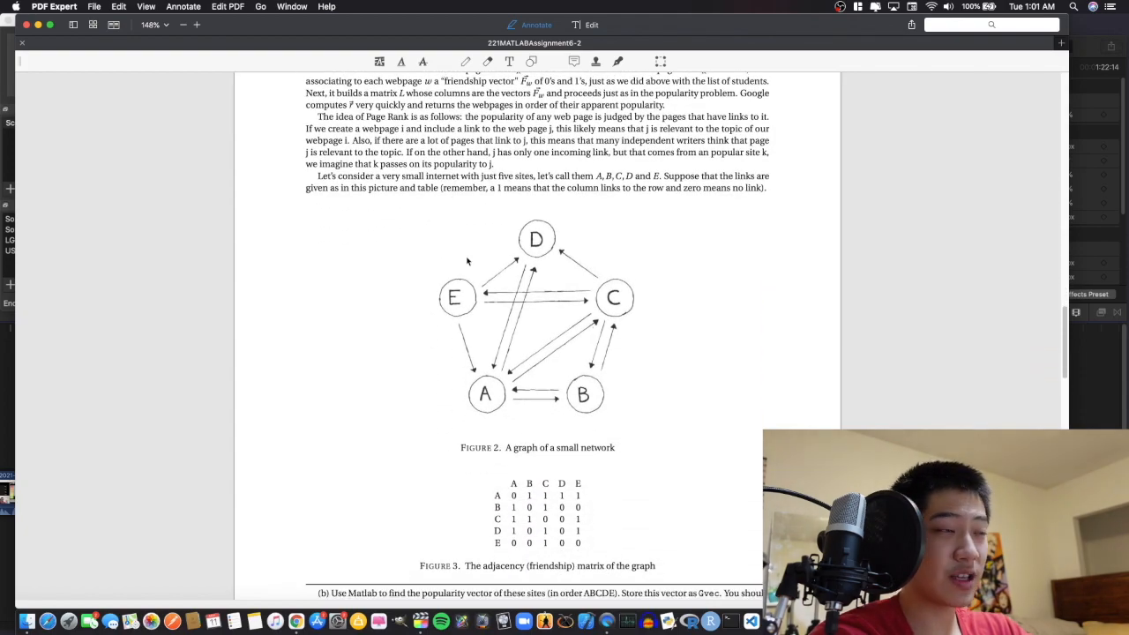
scroll("down", 3)
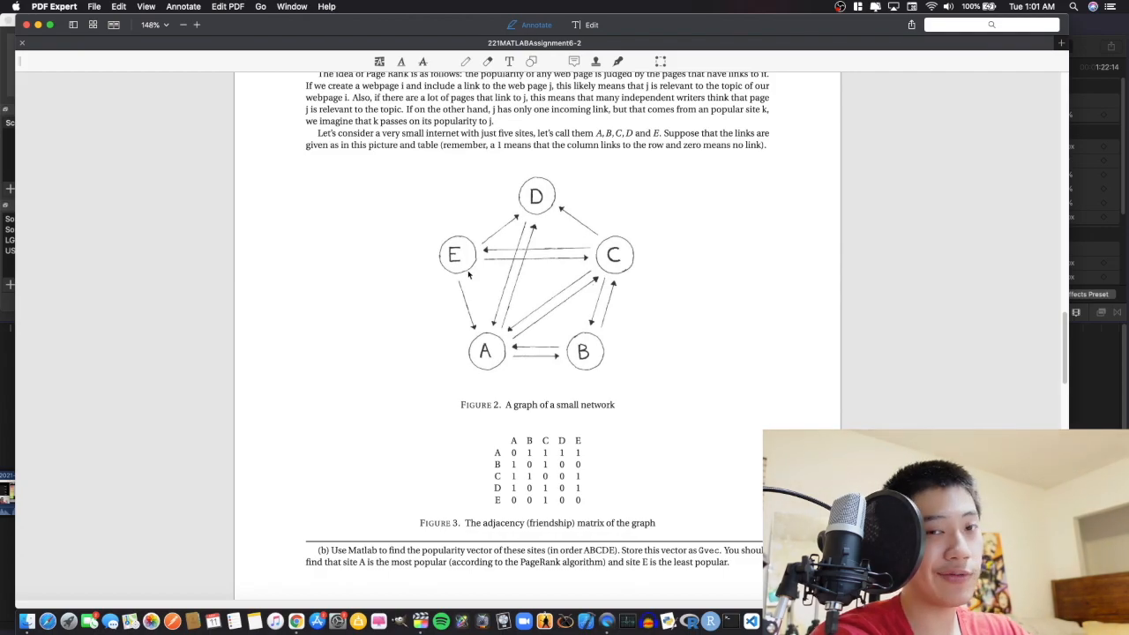
scroll("down", 3)
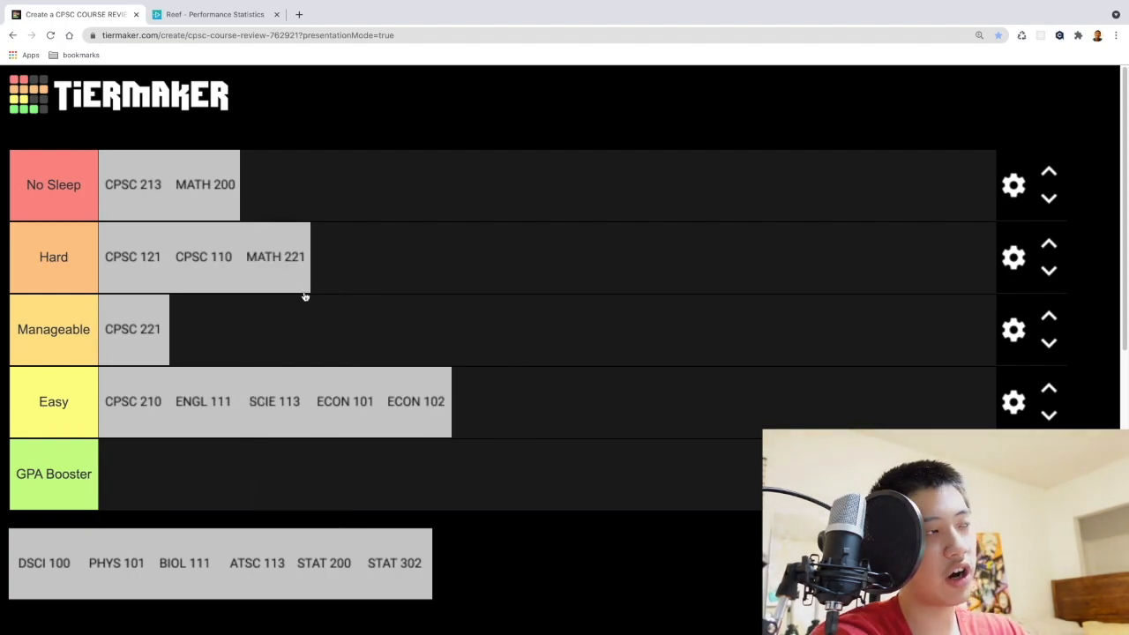
mouse_move(370, 493)
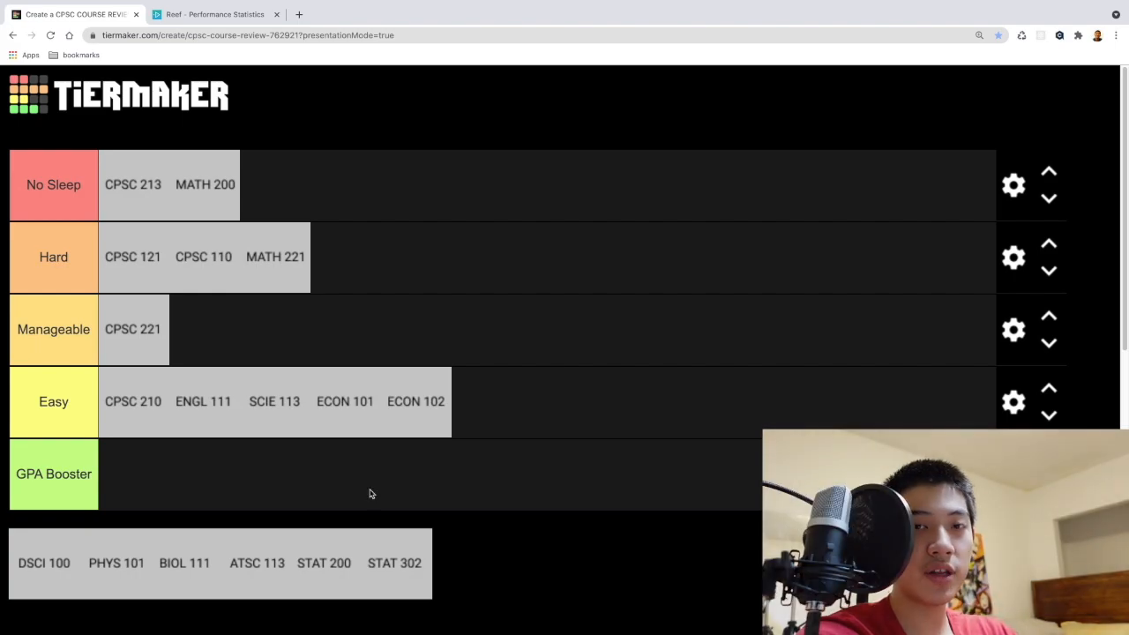
mouse_move(350, 575)
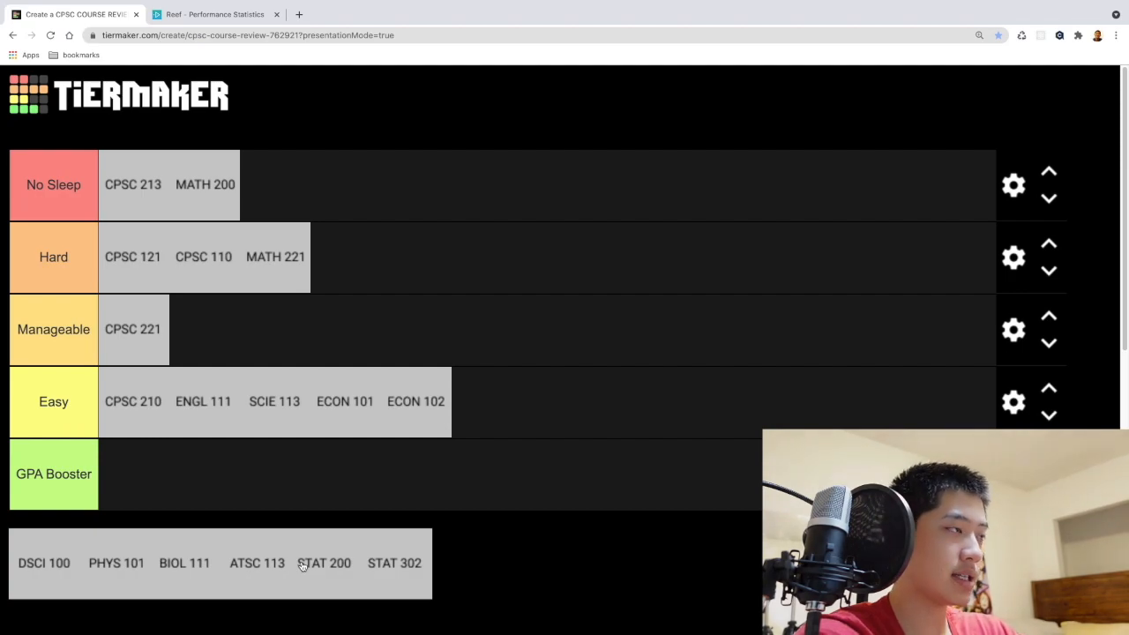
mouse_move(316, 574)
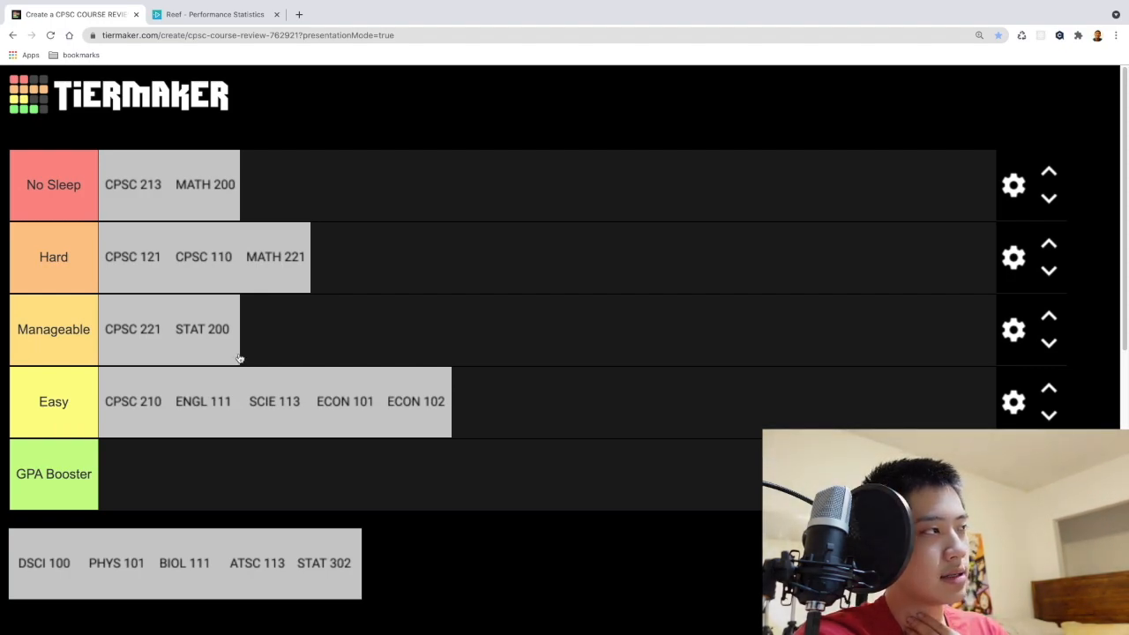
mouse_move(267, 368)
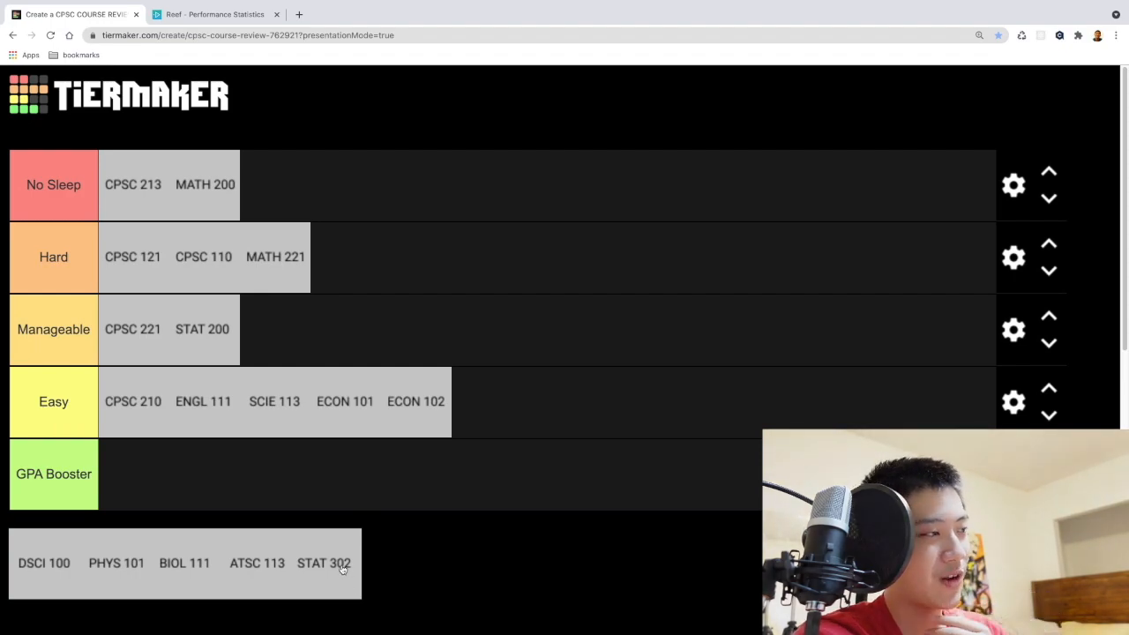
- Rank STAT 302 in the No Sleep tier alongside CPSC 213 and MATH 200
left_click_drag(324, 562, 272, 185)
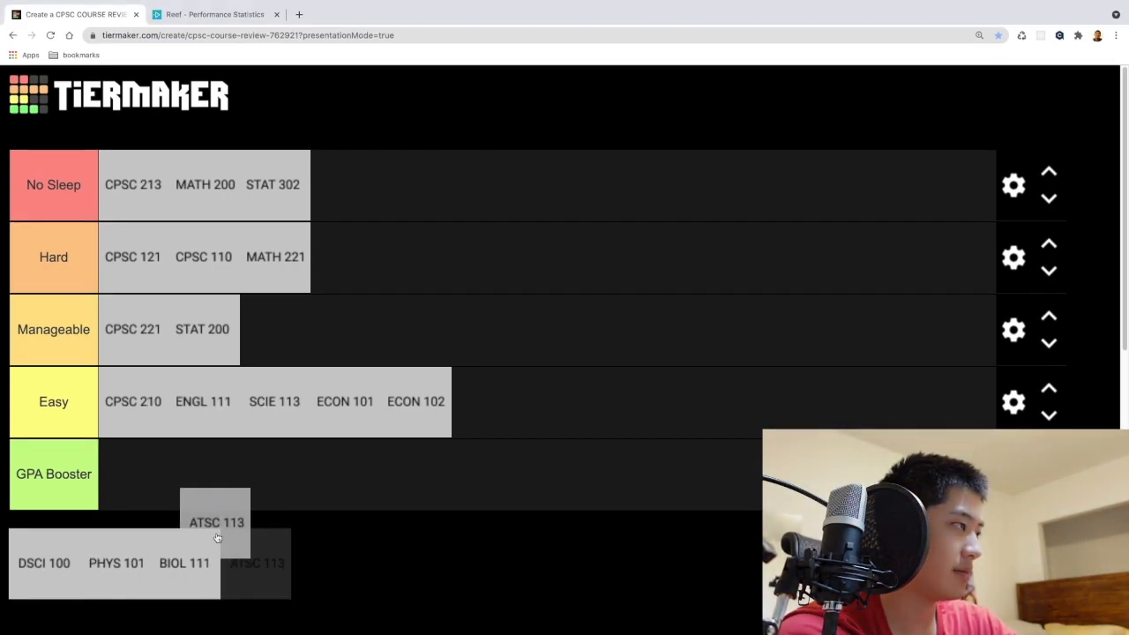
- Place ATSC 113 in the green GPA Booster tier
left_click_drag(216, 522, 128, 481)
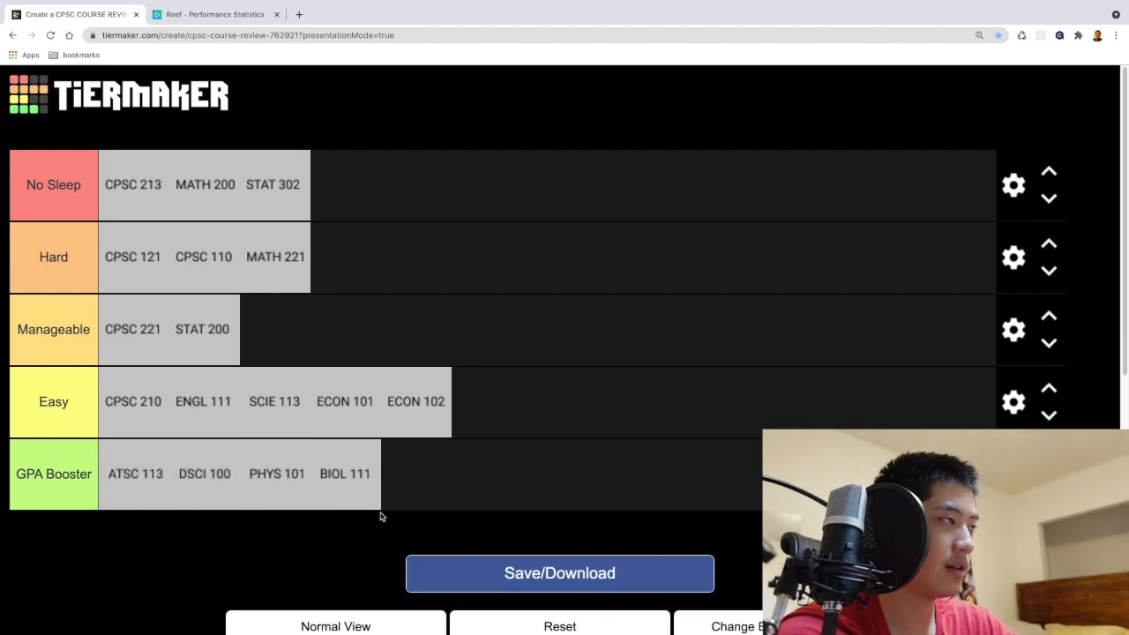
mouse_move(298, 487)
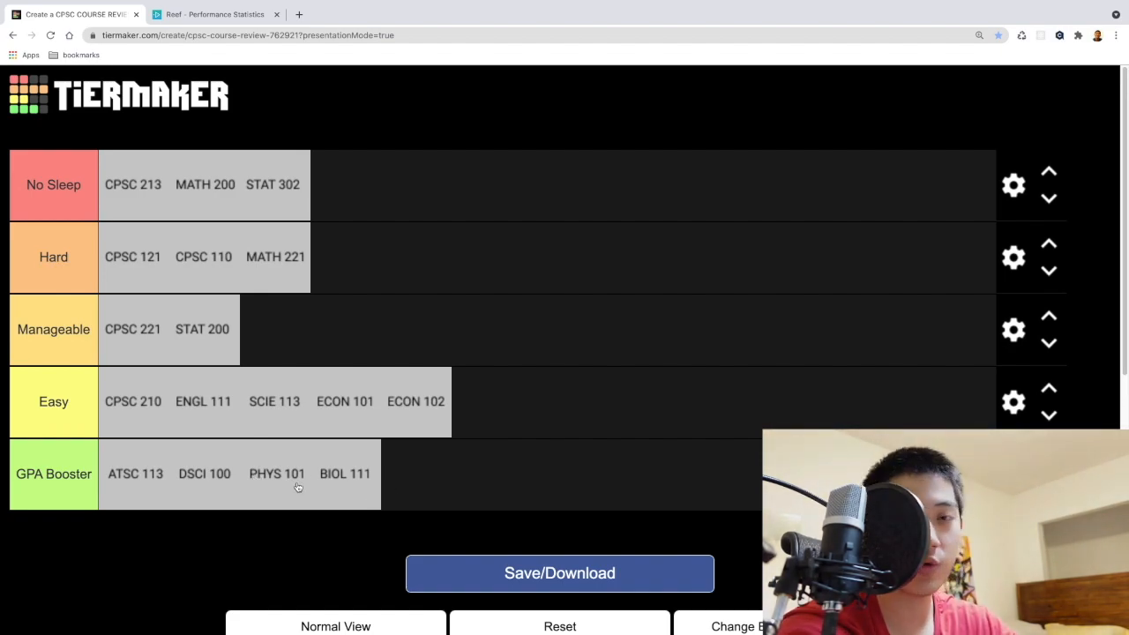
mouse_move(173, 490)
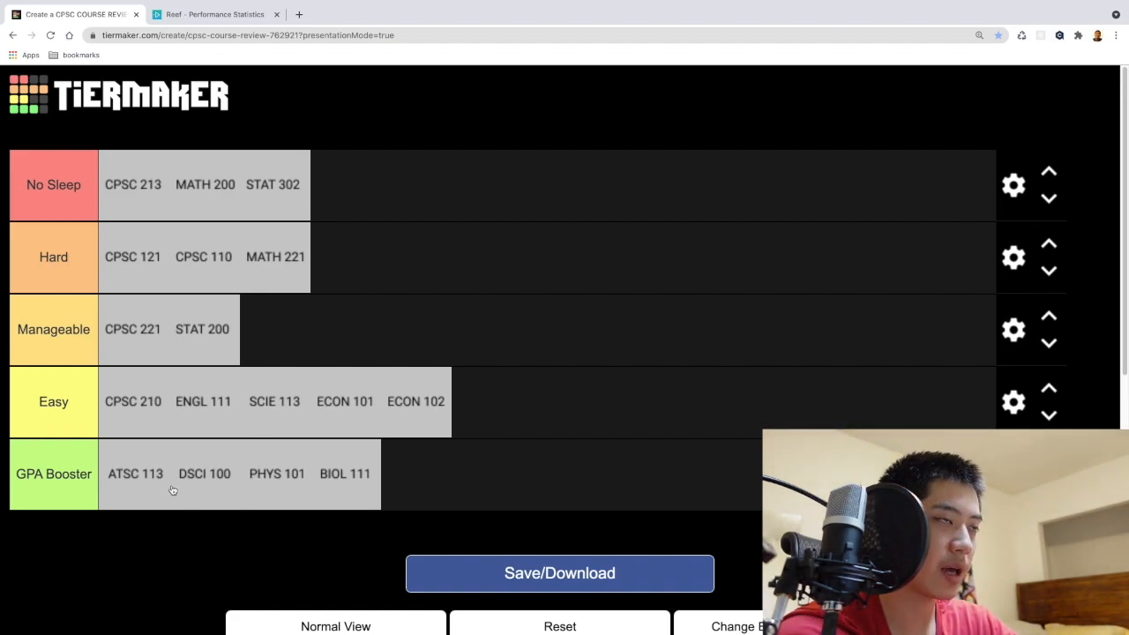
mouse_move(211, 510)
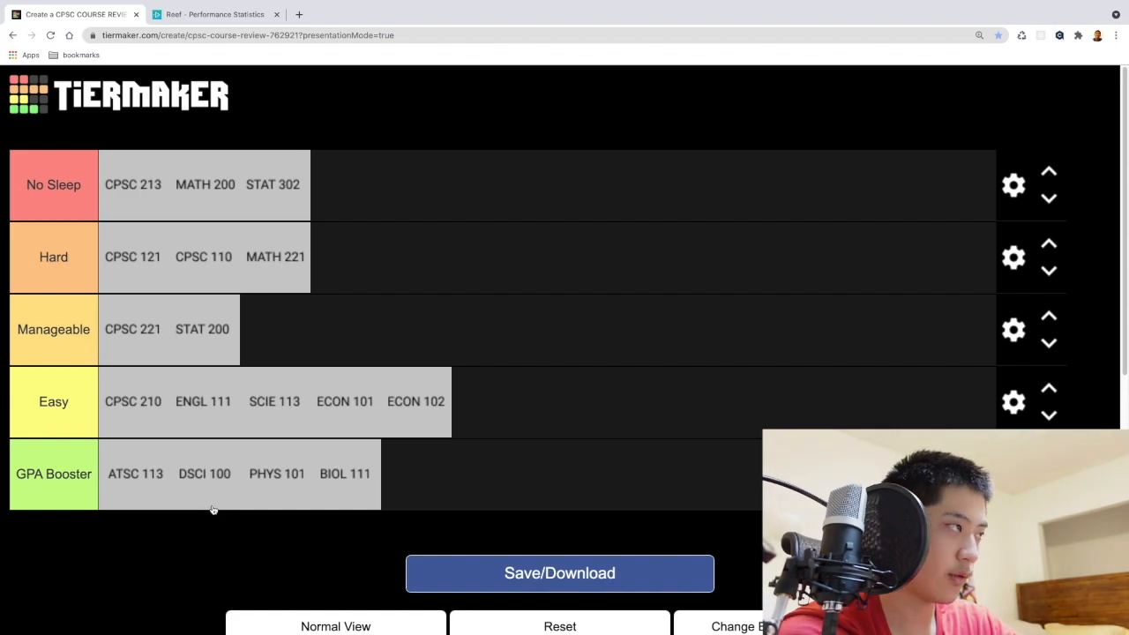
mouse_move(282, 499)
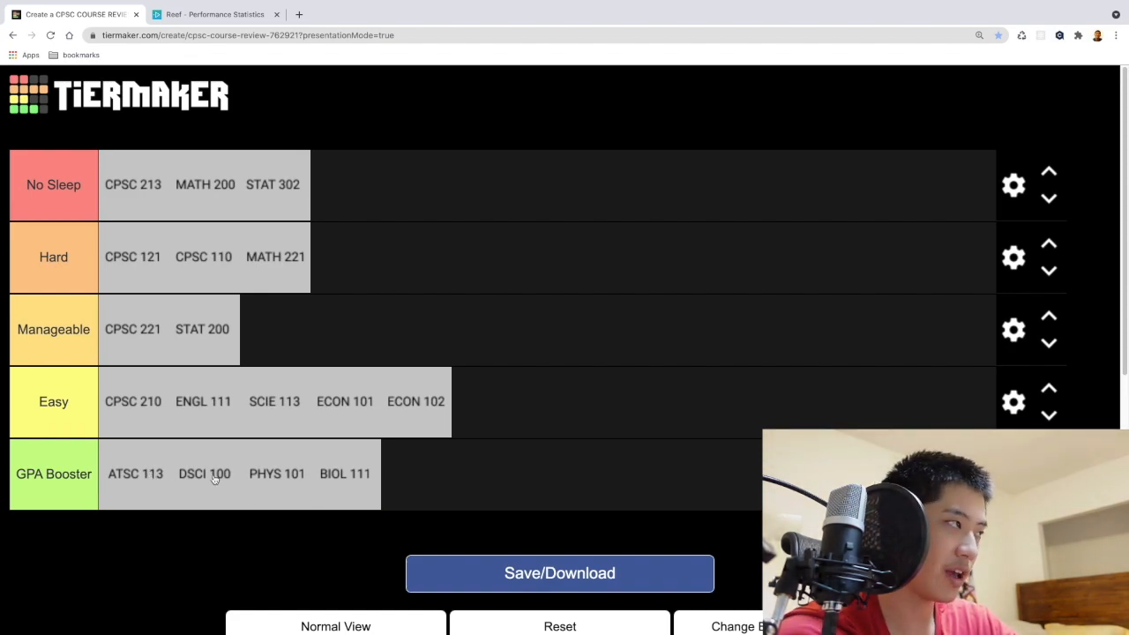
mouse_move(212, 514)
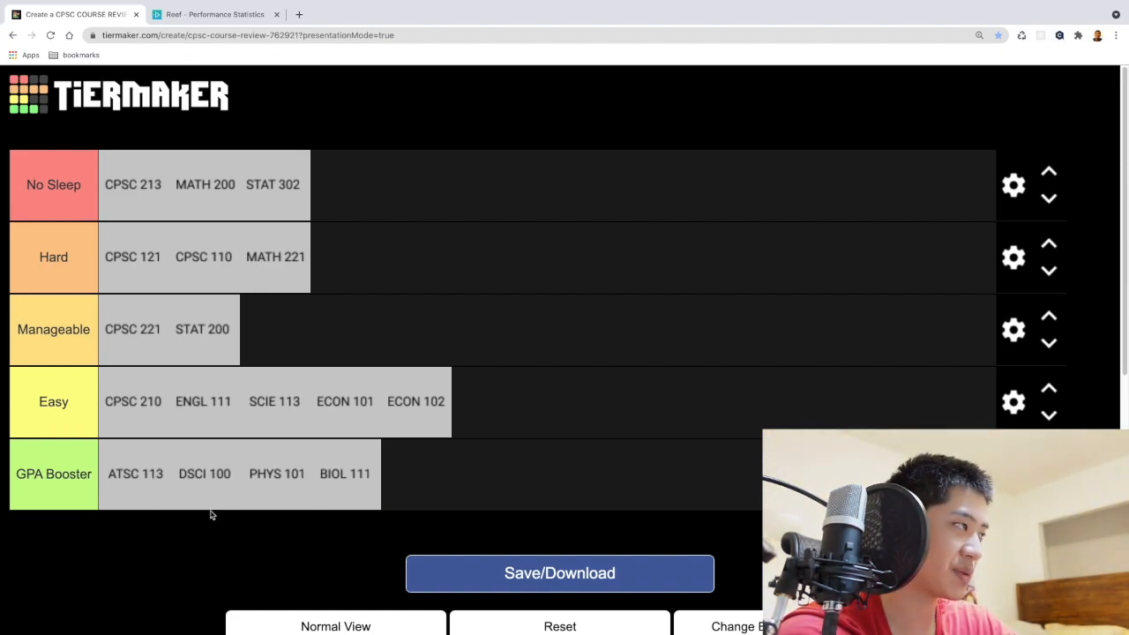
mouse_move(222, 503)
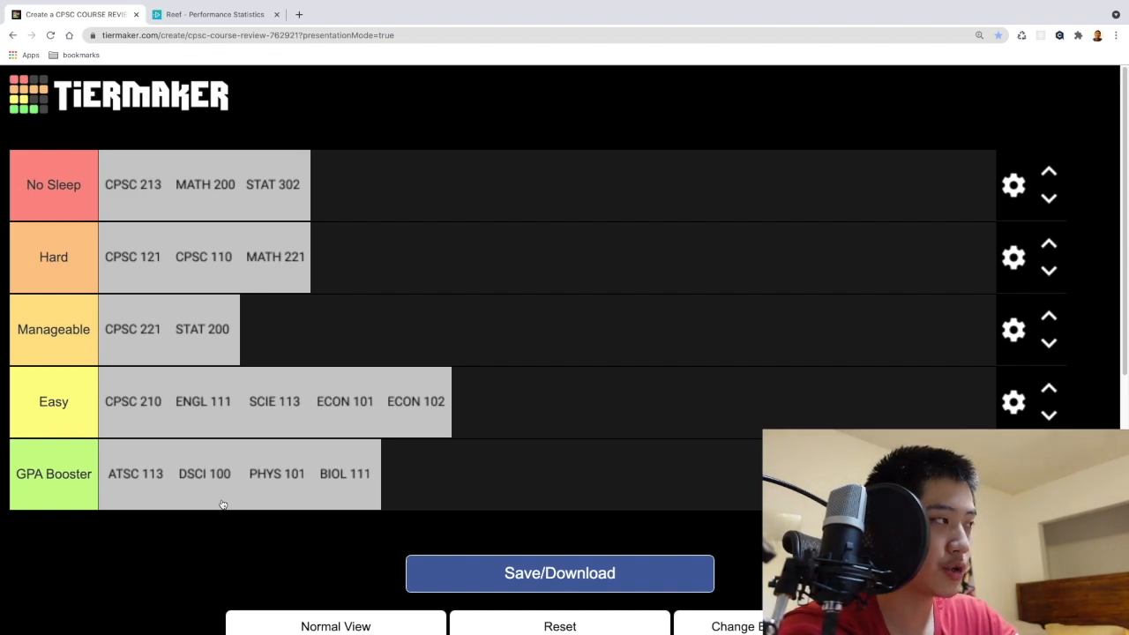